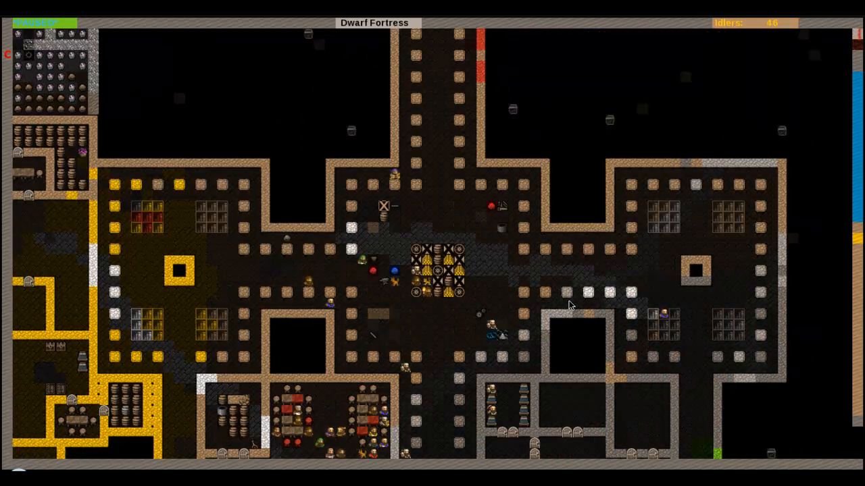
- Scroll down one z-level to the long hall lined with workrooms and stockpiled goods
scroll("down", 3)
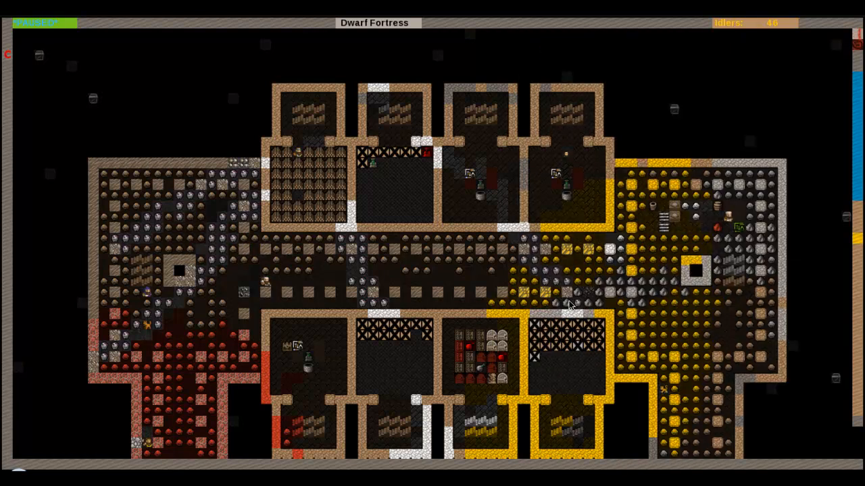
- Descend through several z-levels to the stockpile corridors beside the boulder-filled chamber
scroll("down", 3)
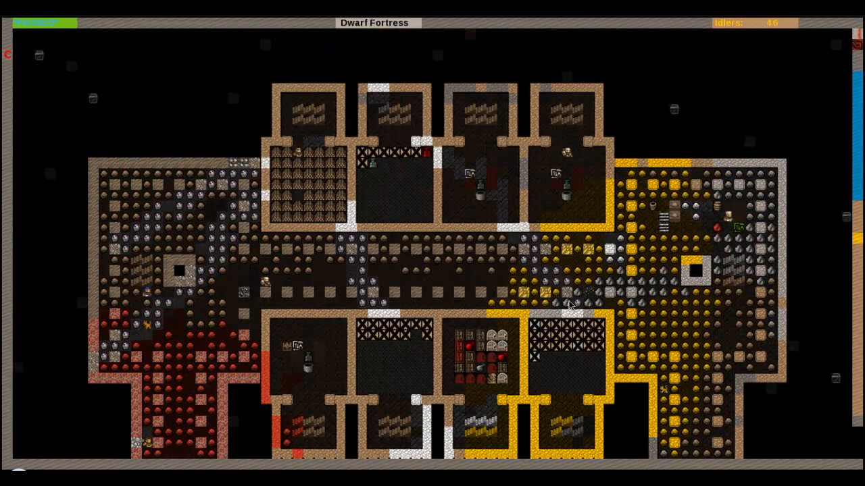
scroll("down", 3)
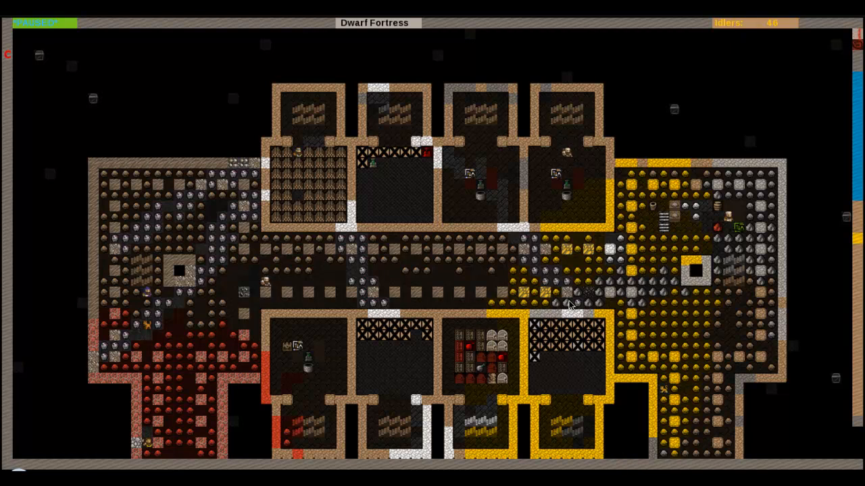
scroll("down", 3)
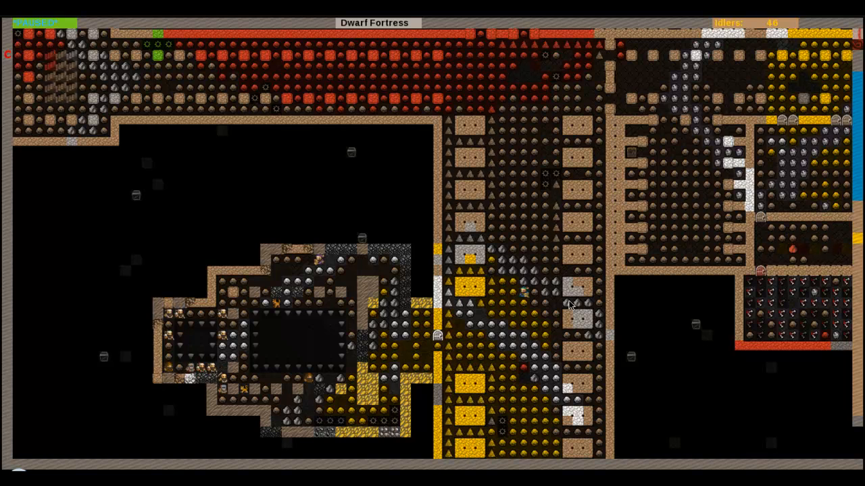
- Look at the spot above the boulder-filled chamber, reported as inside, dark and subterranean
scroll("down", 3)
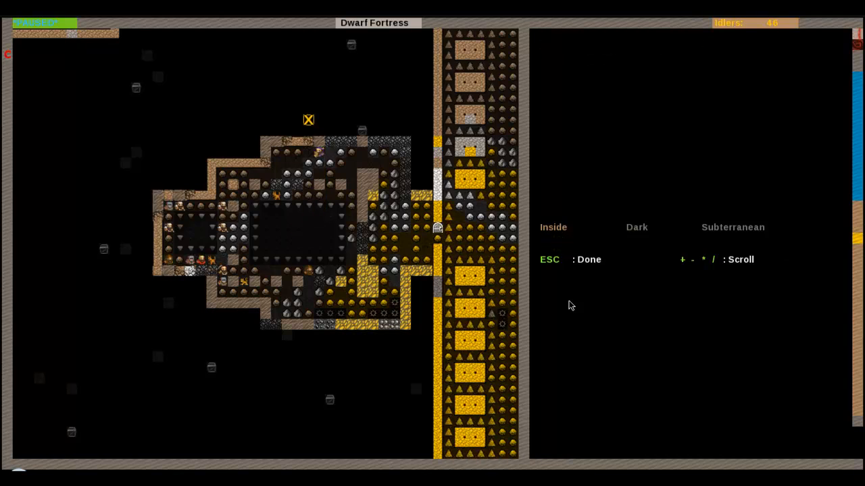
key("down")
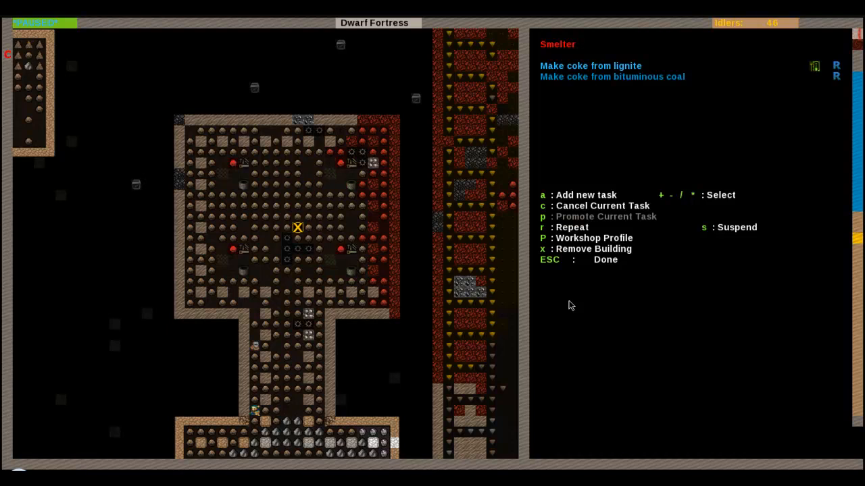
- Leave the smelter job list and show the level with the underground river
key("Escape")
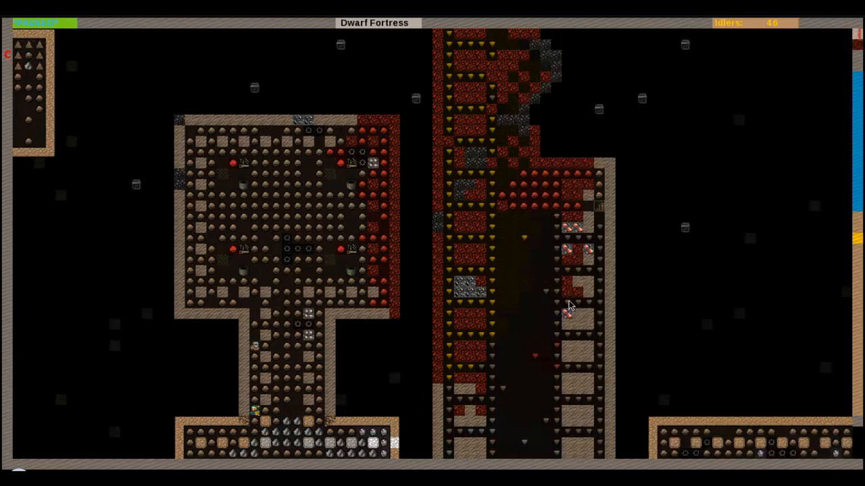
scroll("down", 3)
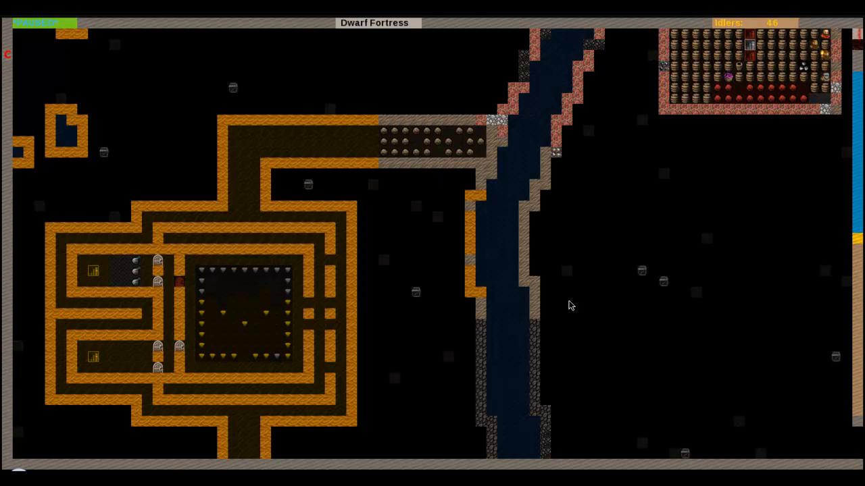
- Move down to the gold-edged hall and query inside it, finding no buildings
scroll("down", 3)
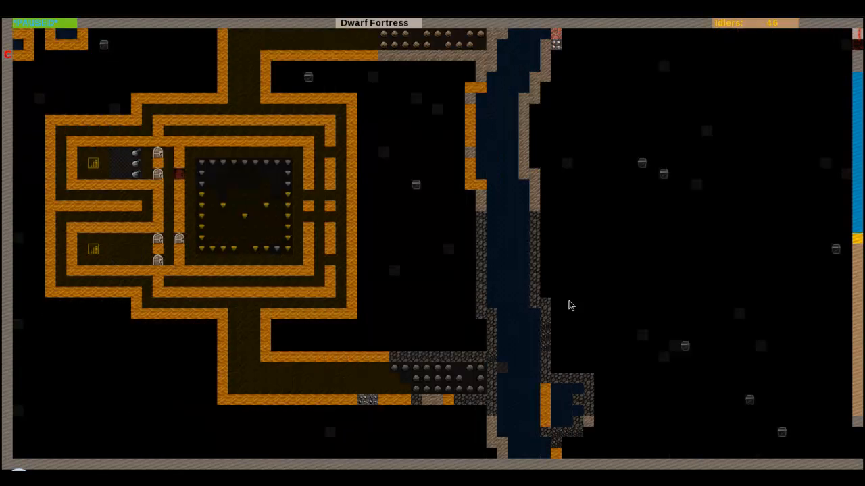
scroll("down", 3)
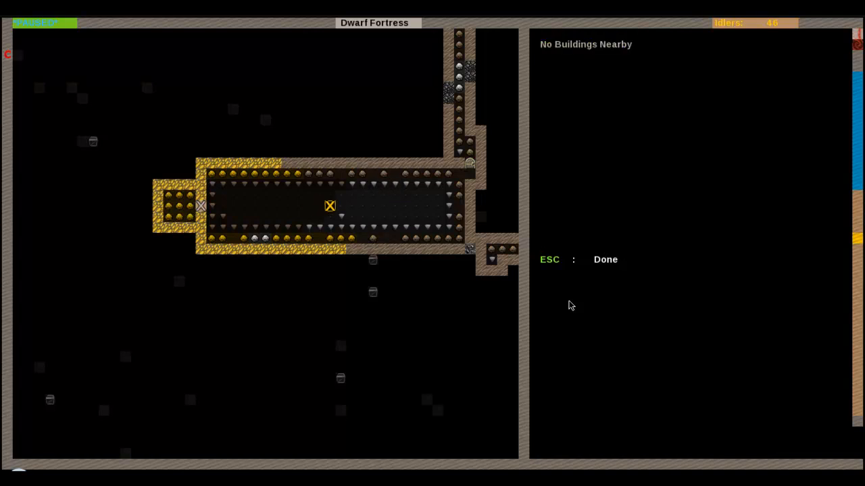
- Exit the building query and view the corridor leading to the boulder-strewn chamber
left_click(469, 196)
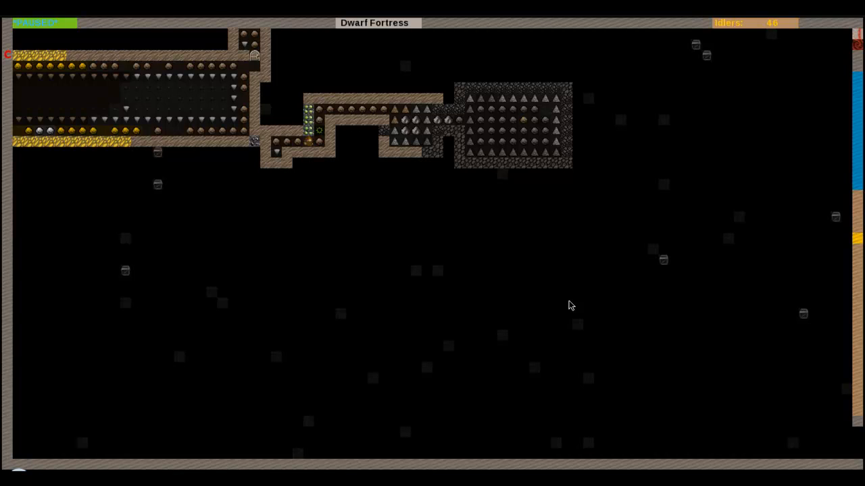
- Show the central cross-shaped great hall with its surrounding dining rooms and storerooms
scroll("down", 3)
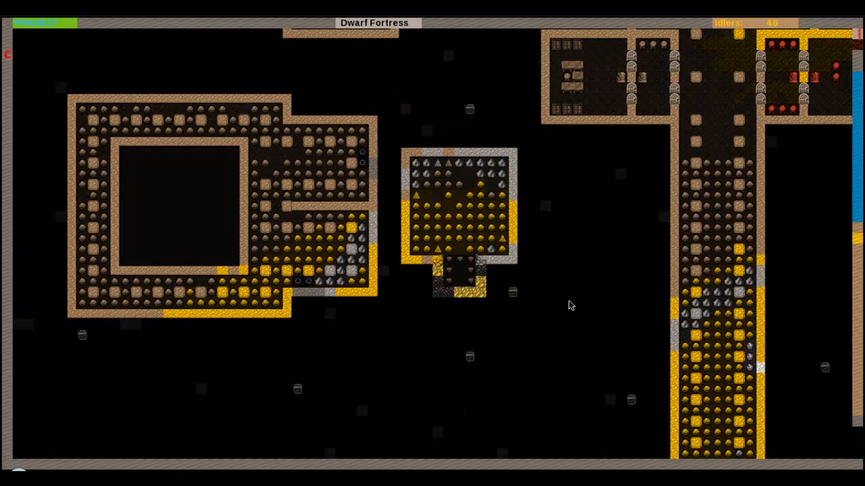
scroll("down", 3)
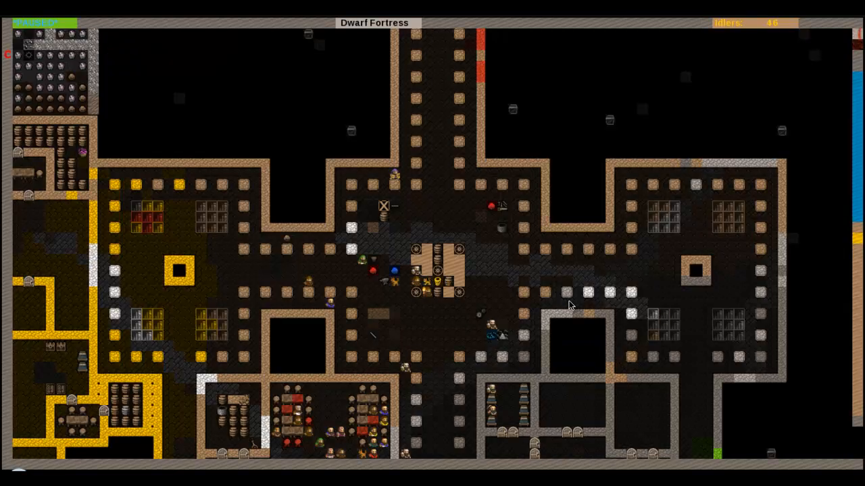
- Open the status screen showing created wealth, food stores and 135 dwarves by profession
scroll("down", 3)
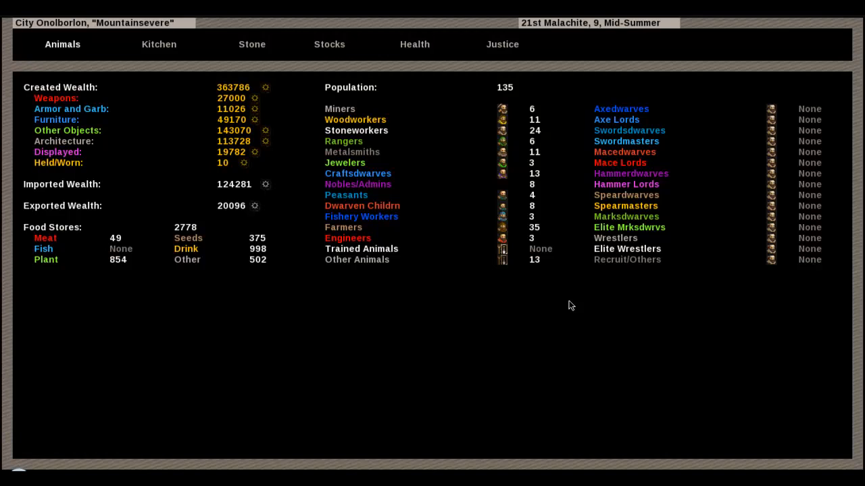
- Browse the status tabs, including stocks, ending on a dwarf's ownership screen
left_click(159, 44)
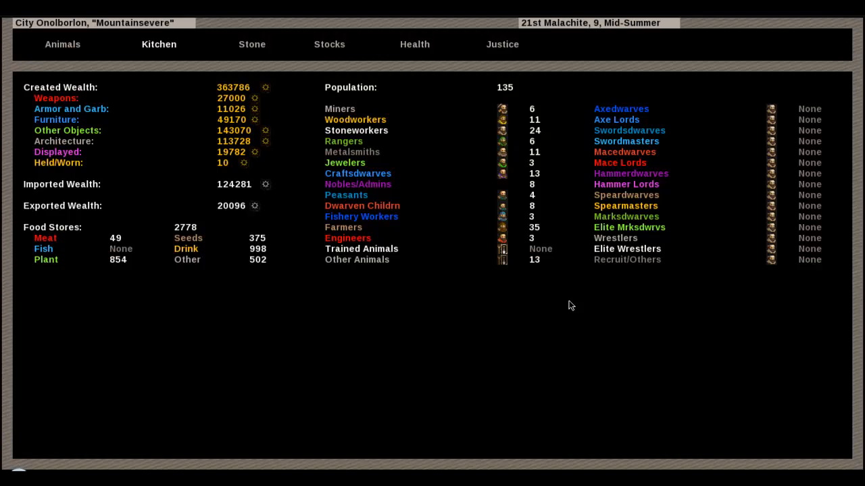
left_click(329, 44)
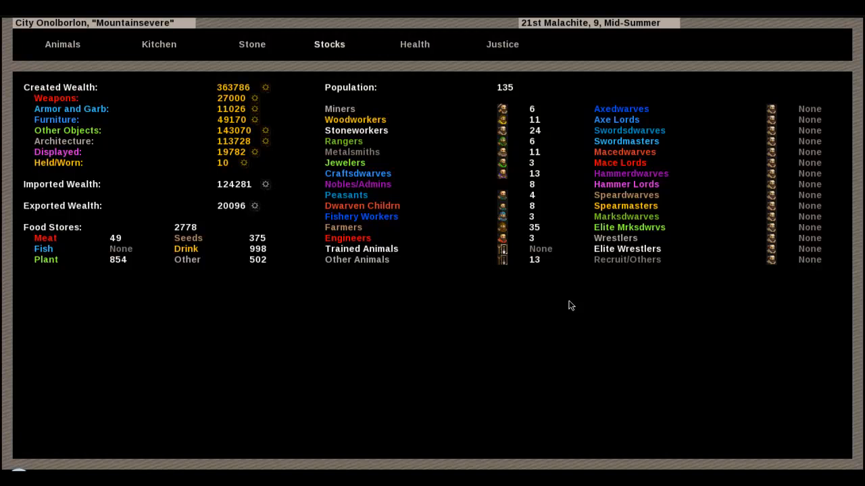
left_click(63, 43)
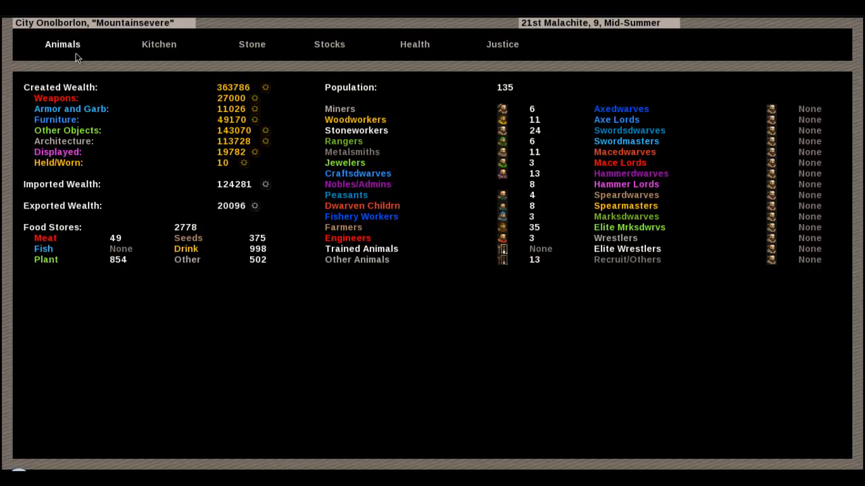
mouse_move(394, 119)
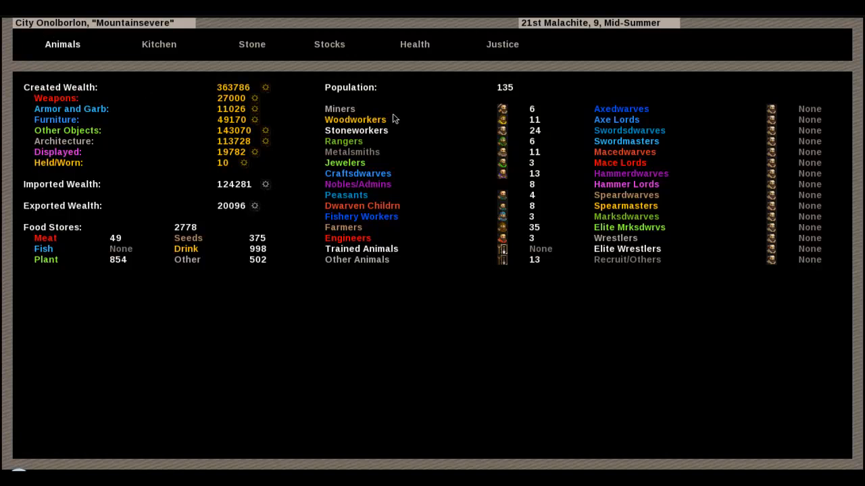
mouse_move(511, 93)
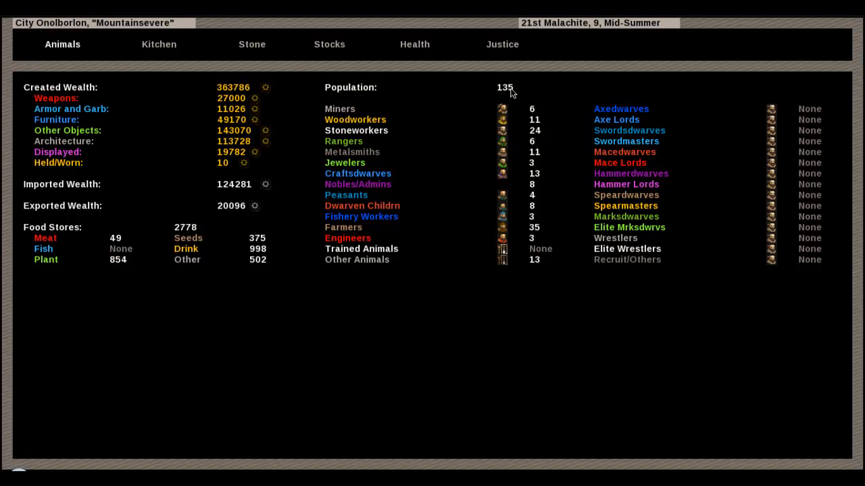
mouse_move(505, 96)
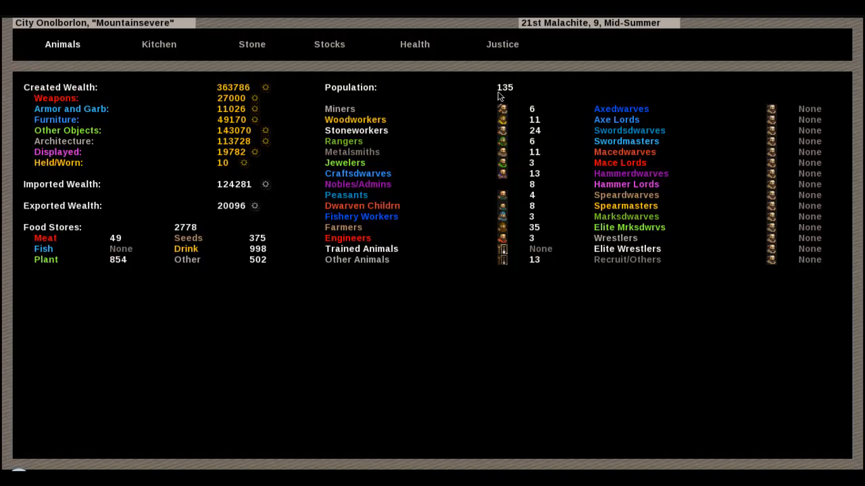
mouse_move(719, 121)
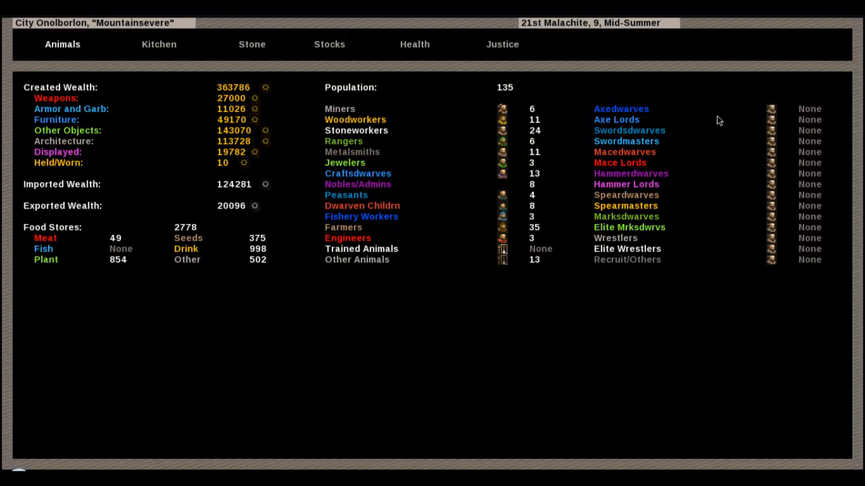
mouse_move(801, 120)
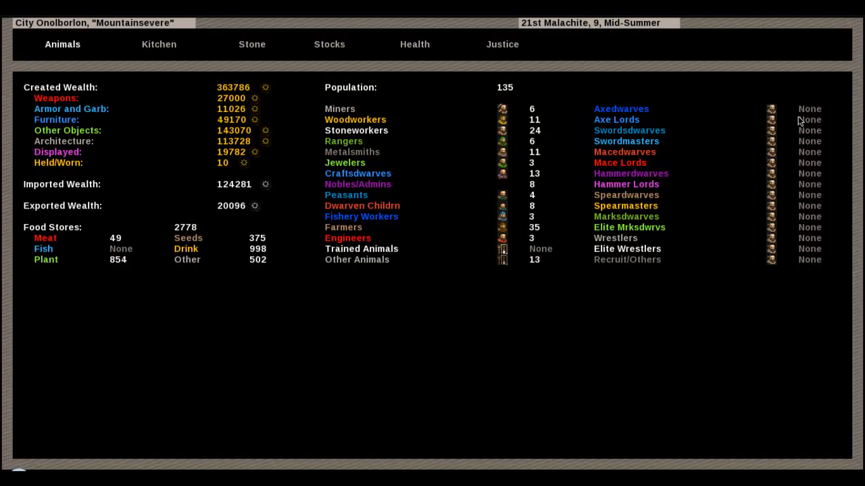
mouse_move(352, 100)
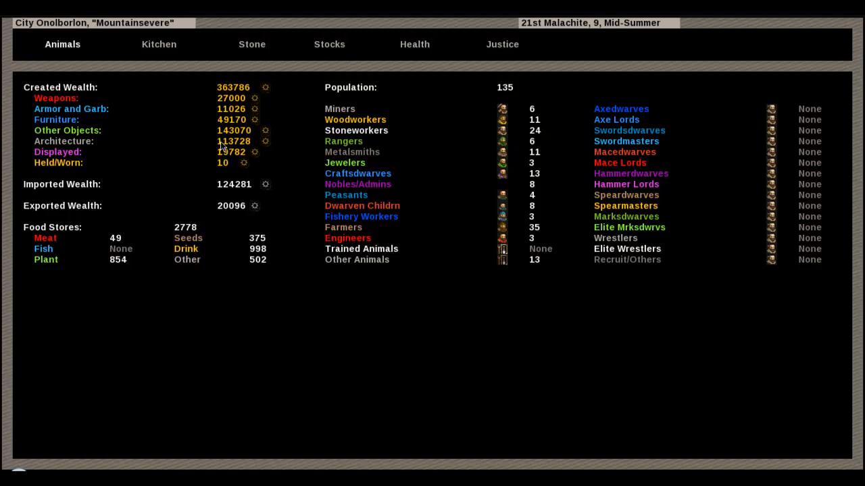
mouse_move(211, 147)
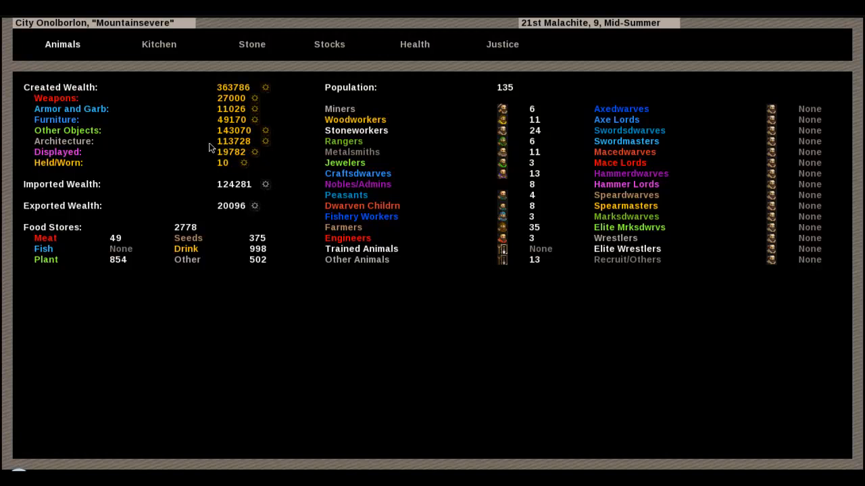
mouse_move(243, 142)
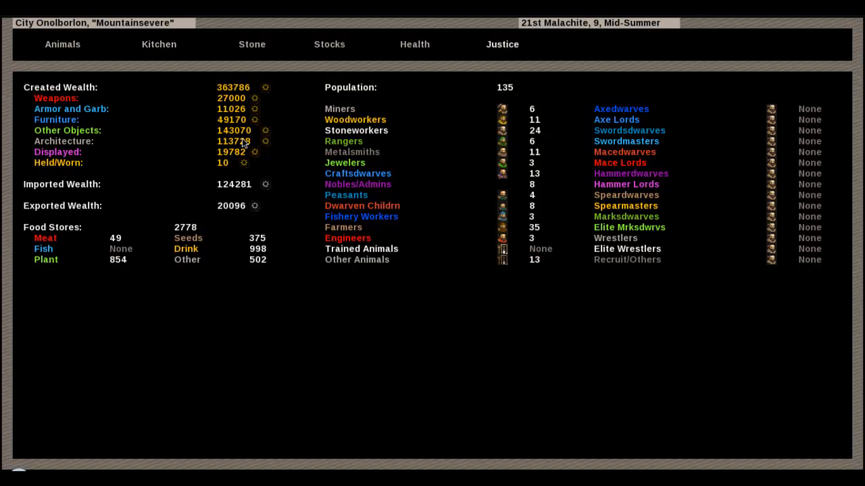
left_click(502, 43)
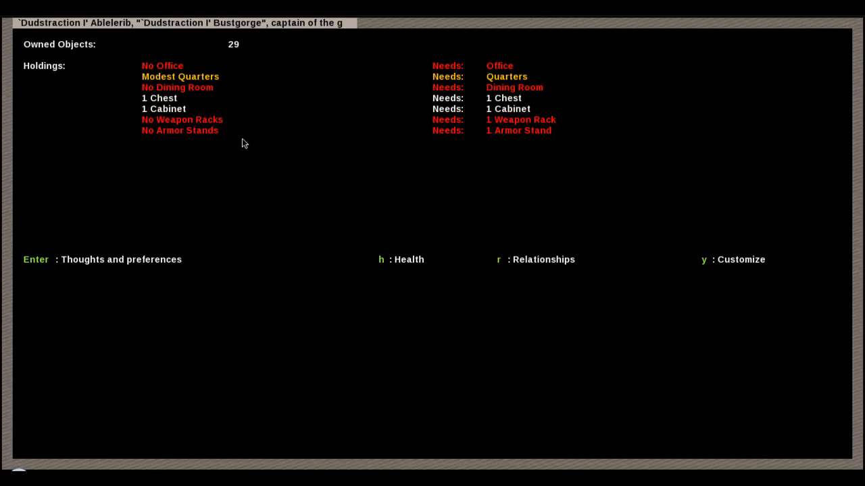
- Back out of the captain of the guard's page and the nobles list
key("Escape")
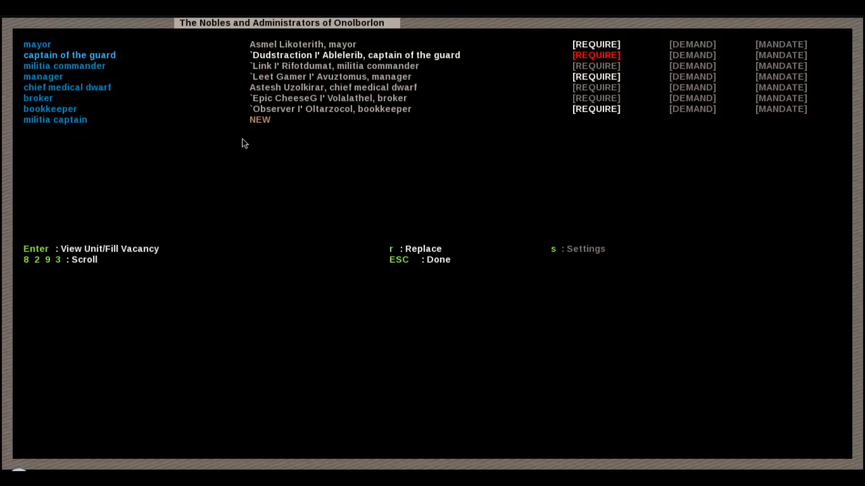
key("Escape")
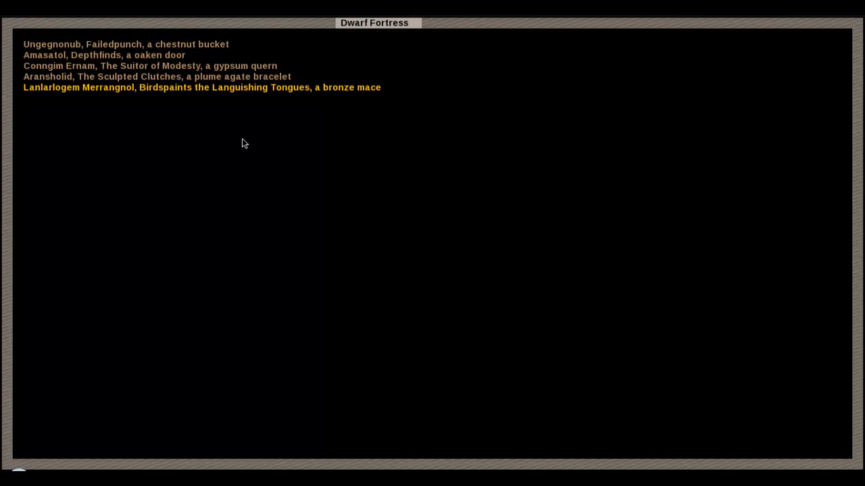
- Open the bronze mace artifact 'Birdspaints the Languishing Tongues', showing its 27000 value
left_click(202, 88)
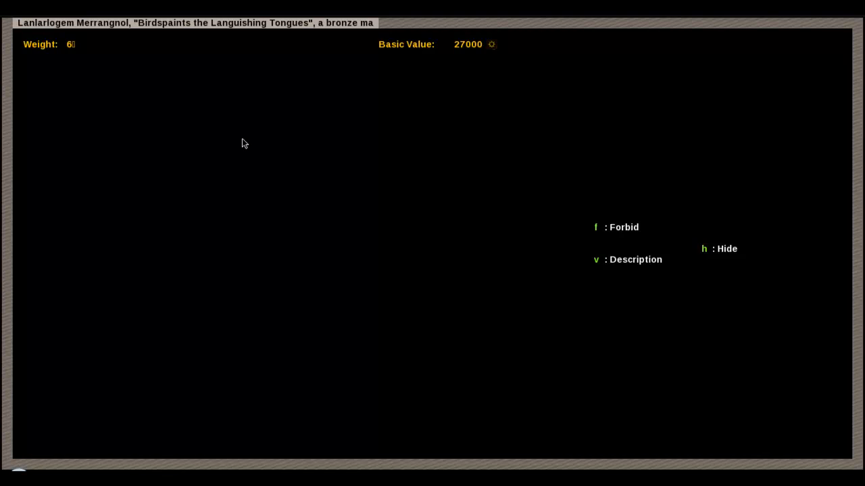
key("v")
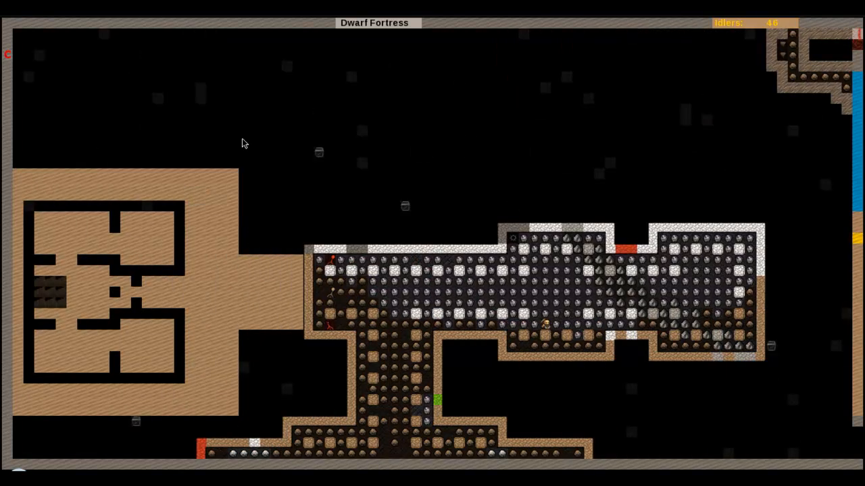
scroll("down", 3)
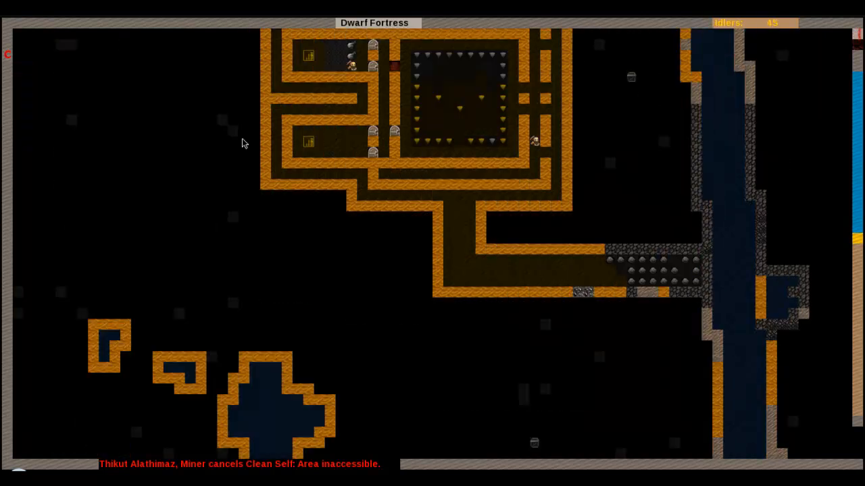
scroll("down", 3)
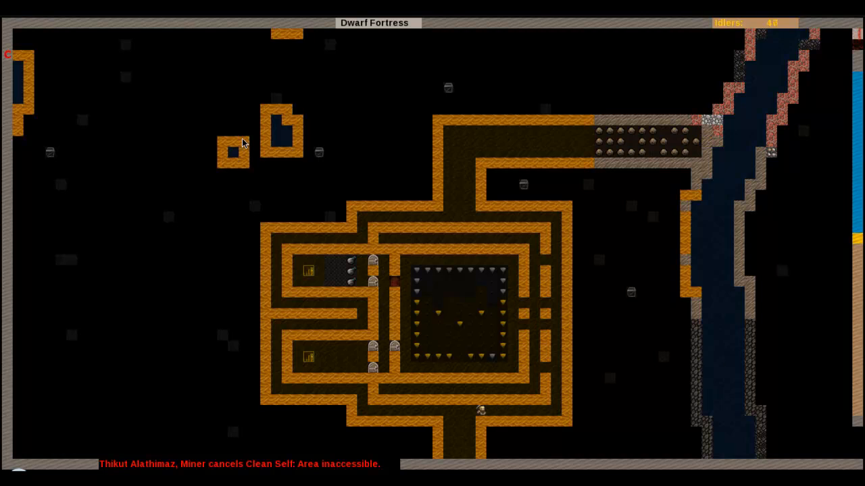
scroll("down", 3)
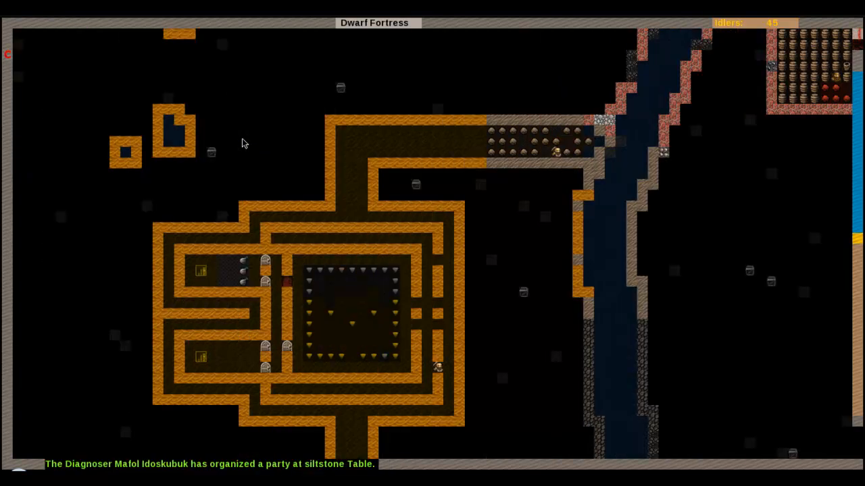
- Scroll to the level with stone-filled halls around the open pit and stockpile room
scroll("down", 3)
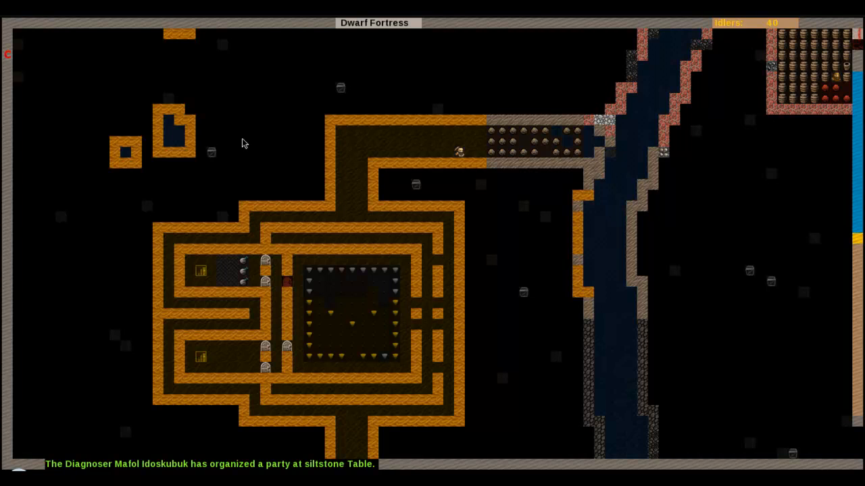
scroll("down", 3)
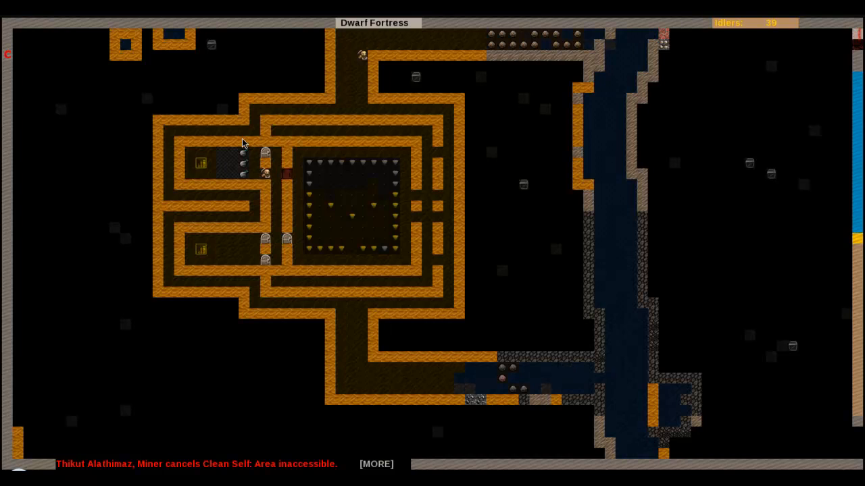
scroll("down", 3)
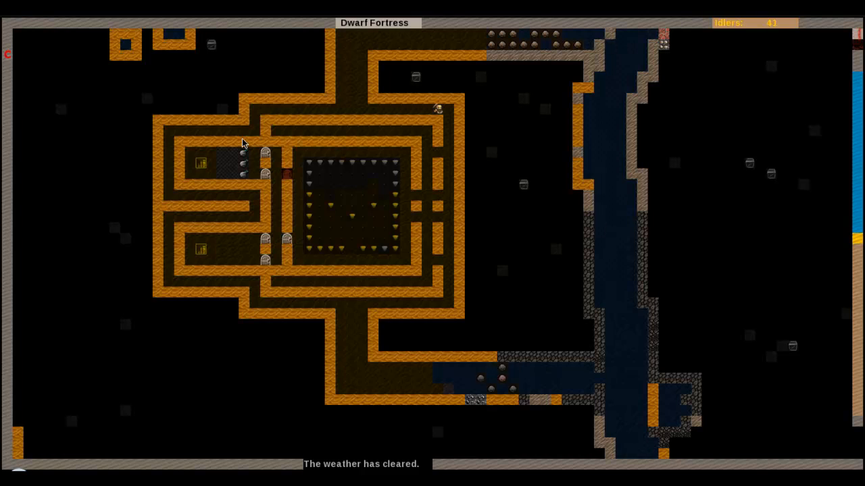
scroll("down", 3)
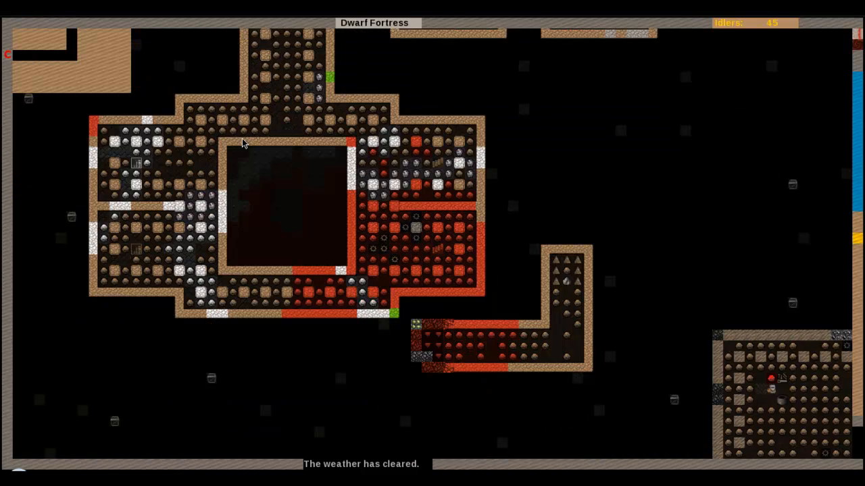
- Scroll back to the orange-walled tank level beside the river and barrel storeroom
scroll("down", 3)
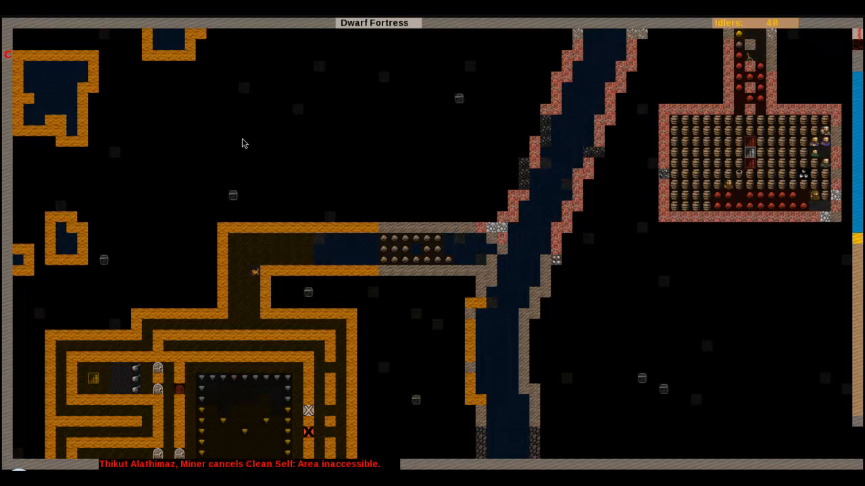
- Shift the view to the tank complex as river water floods its corridors
scroll("down", 3)
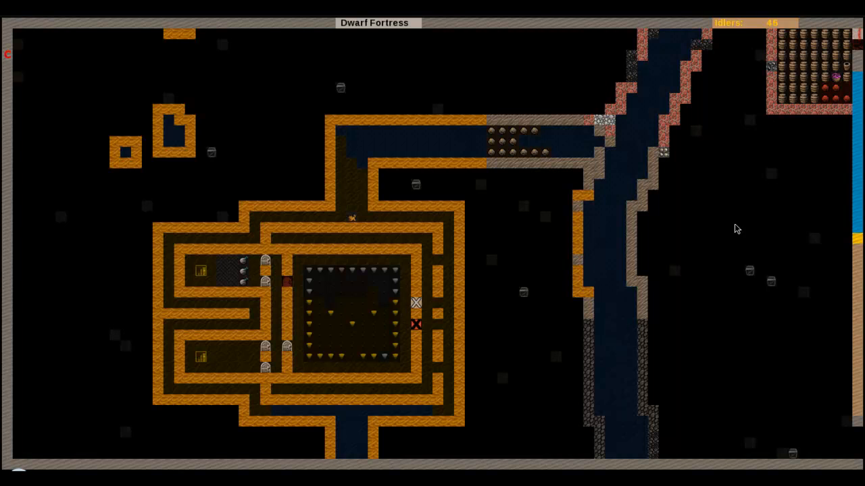
- Let the channels flood, then scroll to the forested surface level beside the river
scroll("down", 3)
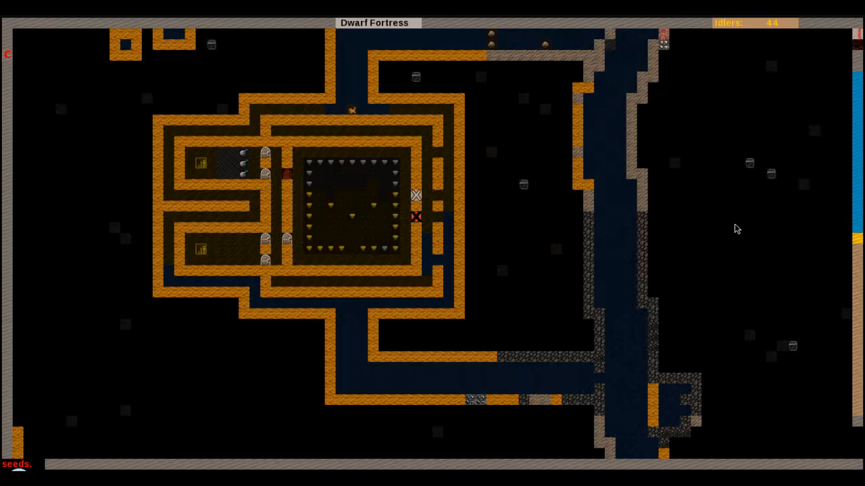
scroll("down", 3)
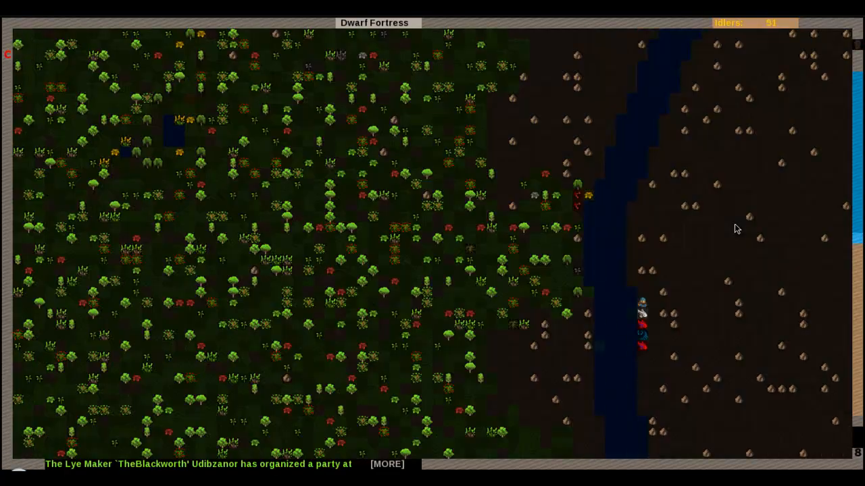
- Dismiss the announcement and show the deeper level's winding tunnel and stone-filled chamber
left_click(387, 464)
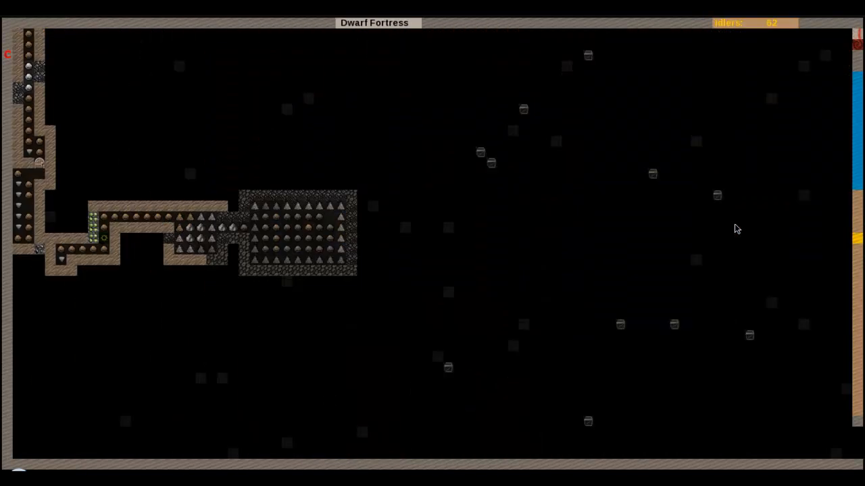
- Return to the tank level, where water now fills the channels ringing the complex
key("d")
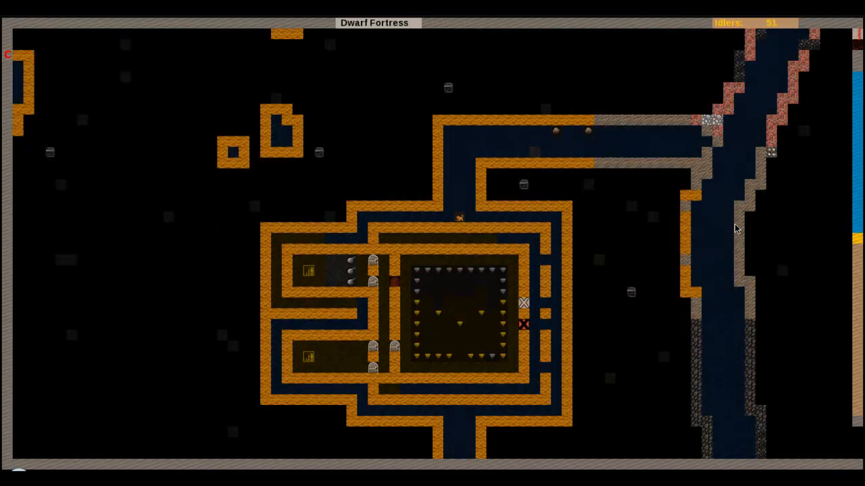
scroll("down", 3)
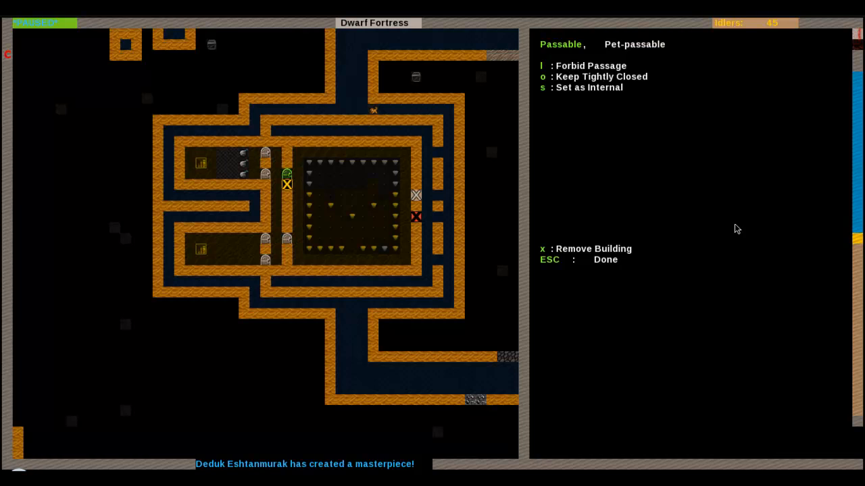
- Forbid passage through the selected door beside the central chamber
key("l")
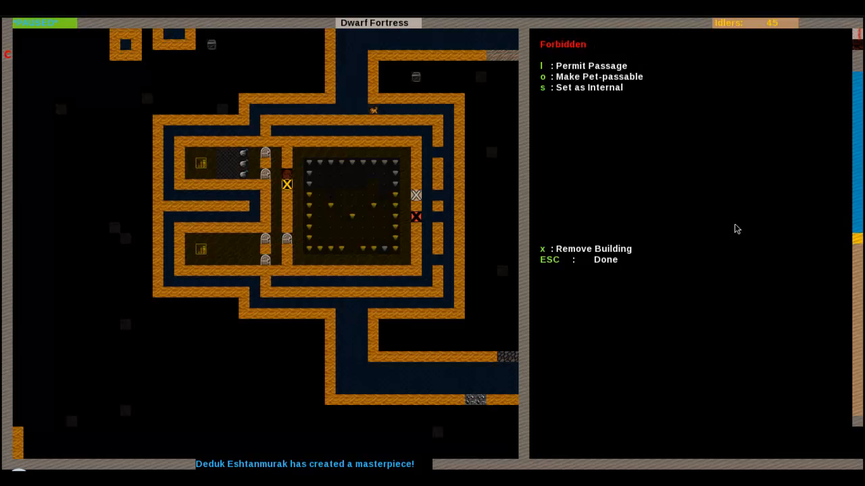
- Bring up the Dwarf Fortress options menu
key("Escape")
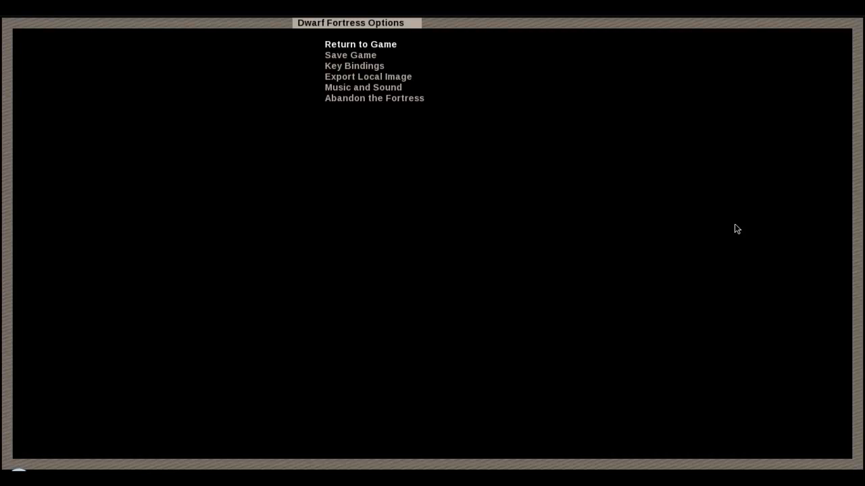
- Choose Return to Game in the options menu, landing on the announcements log
left_click(360, 44)
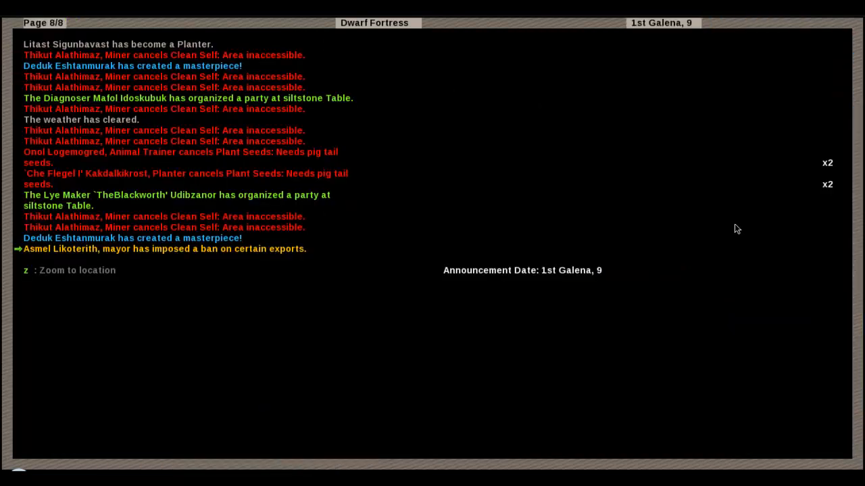
- Close the announcements log, returning to the tank level with water entering the central chamber
key("Escape")
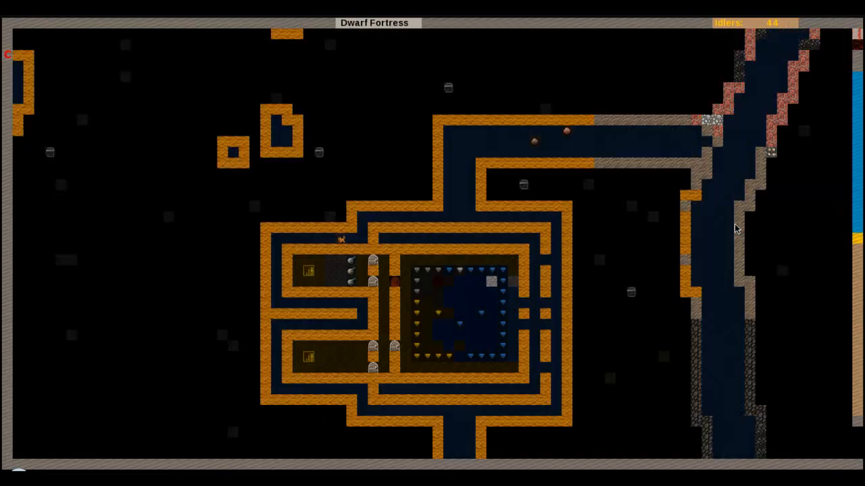
- Inspect a flooded tank tile showing Open Space, then exit back to the map
left_click(317, 270)
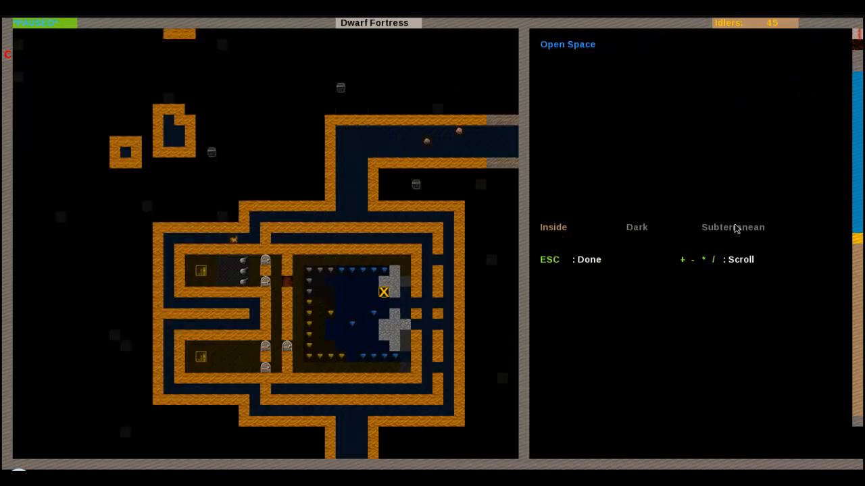
key("Escape")
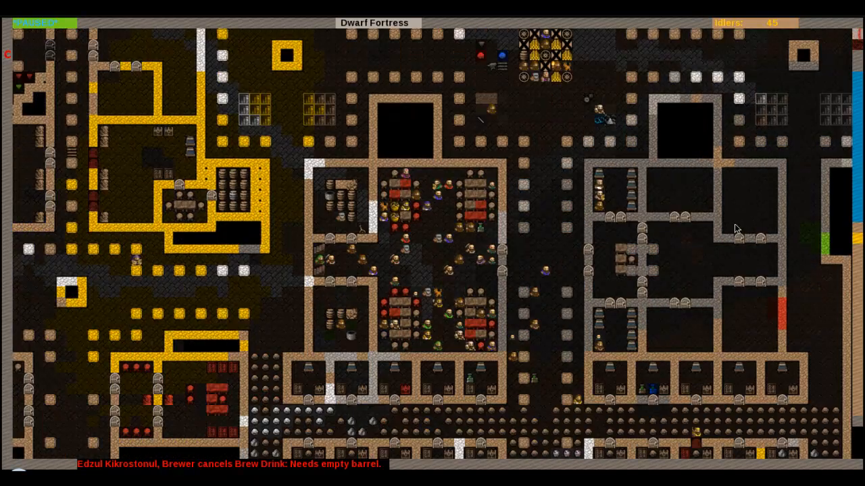
- Step through z-levels to the L-shaped water channel beside red-walled rooms
left_click(341, 199)
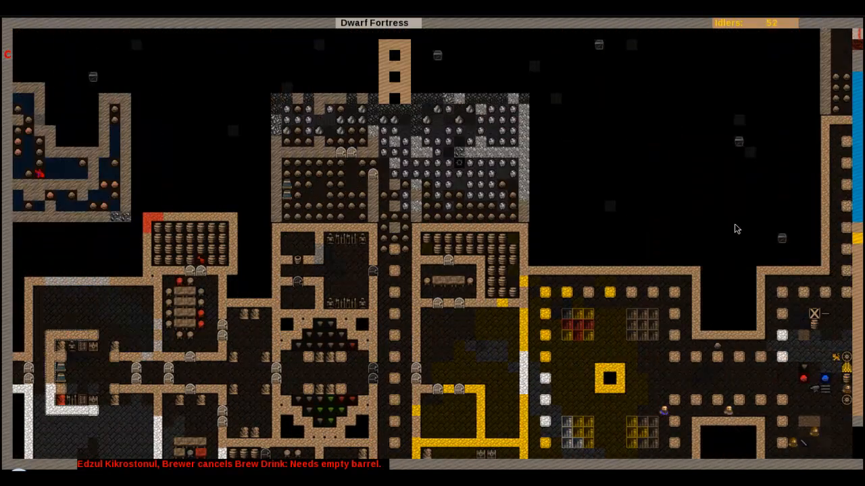
scroll("down", 3)
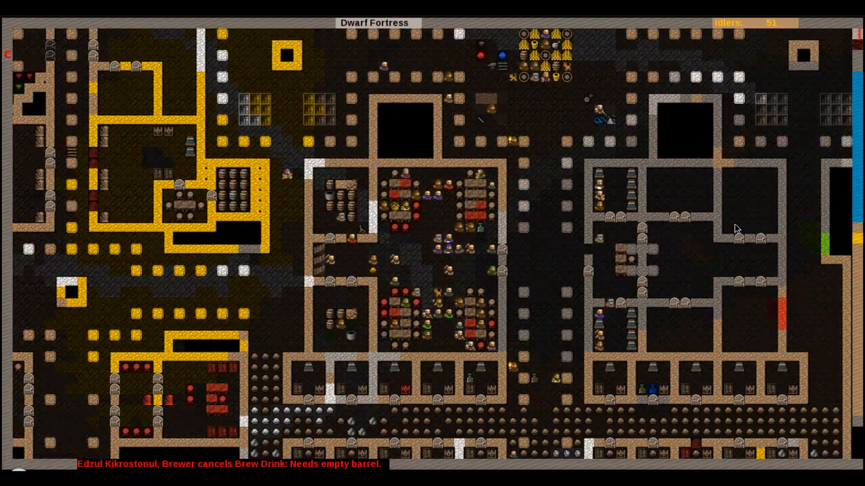
left_click(329, 196)
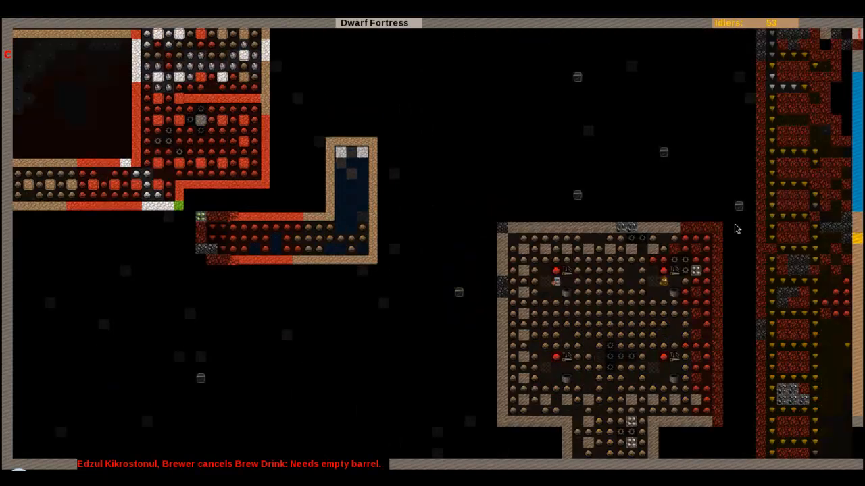
- Visit the tank level, then return to the L-shaped channel with water at both ends
left_click(350, 153)
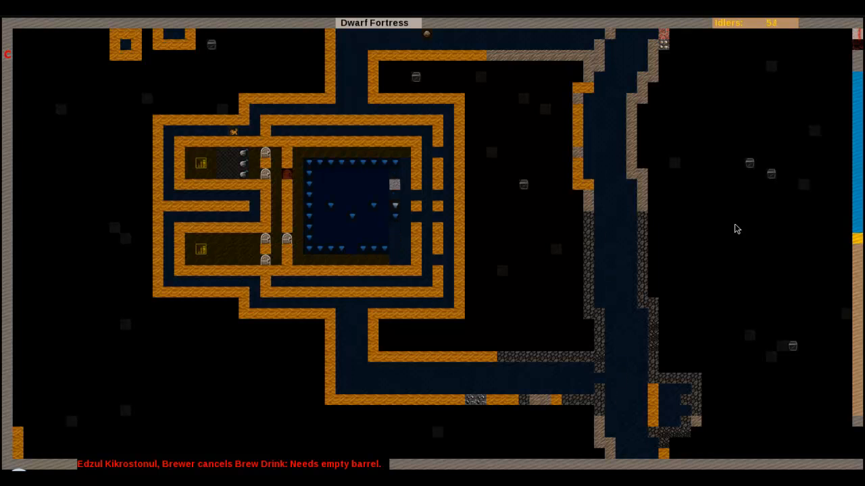
scroll("down", 3)
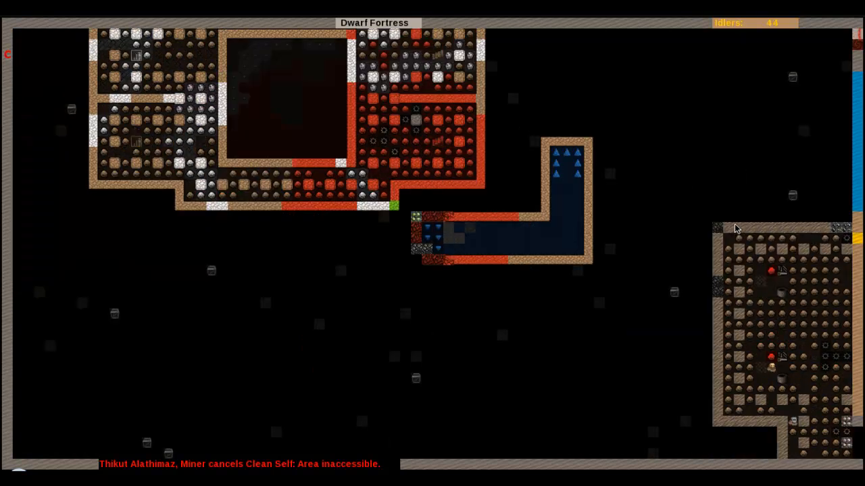
- Scroll to the T-shaped stone-packed hall level above the L-shaped channel
scroll("down", 3)
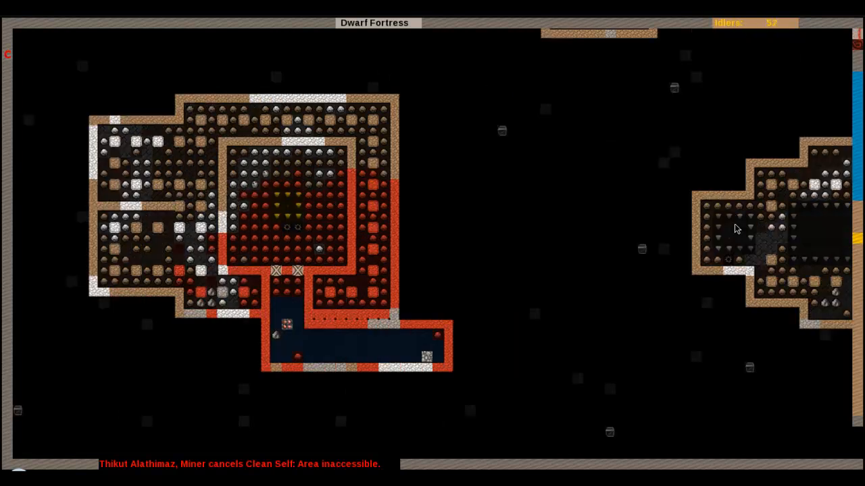
scroll("down", 3)
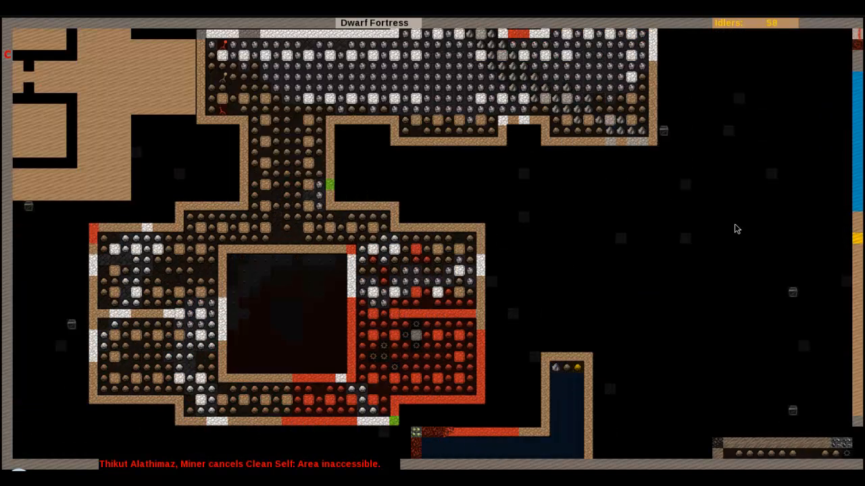
- Switch to the long gold-edged hall level with its water-filled end room
key("d")
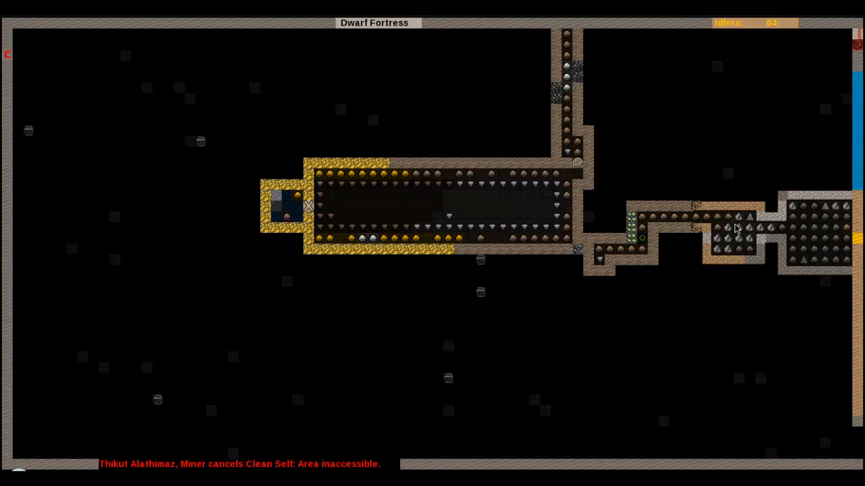
scroll("right", 3)
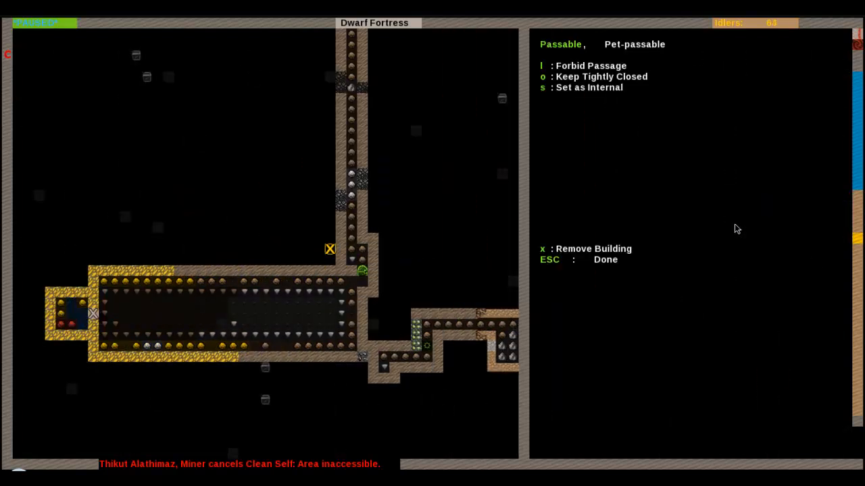
key("l")
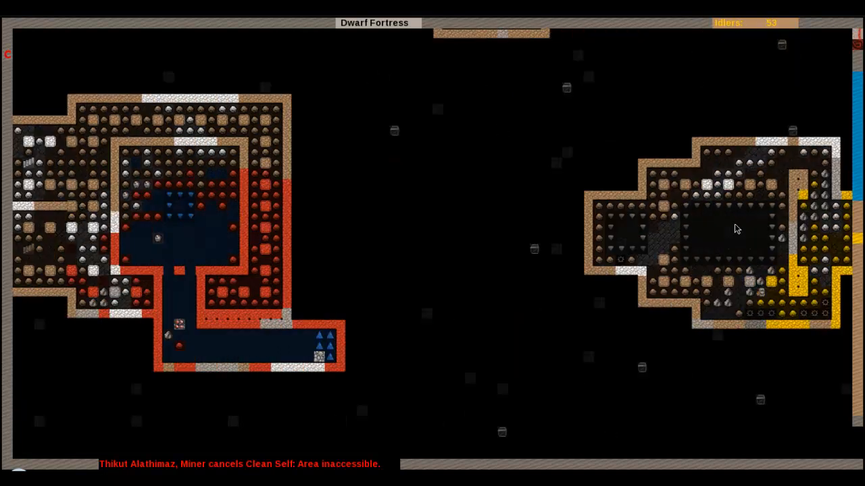
scroll("right", 3)
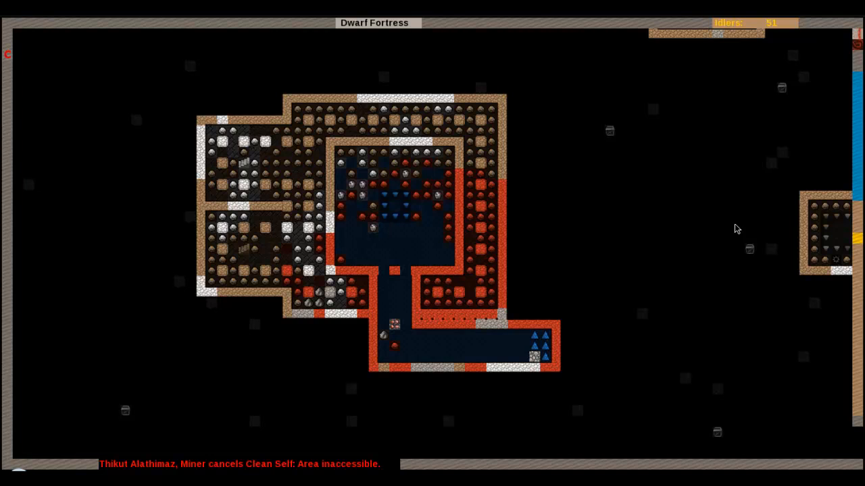
scroll("down", 3)
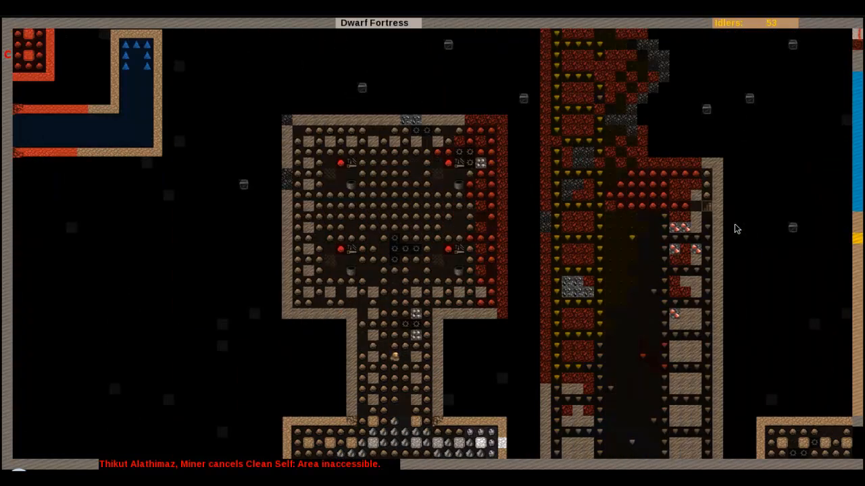
scroll("down", 3)
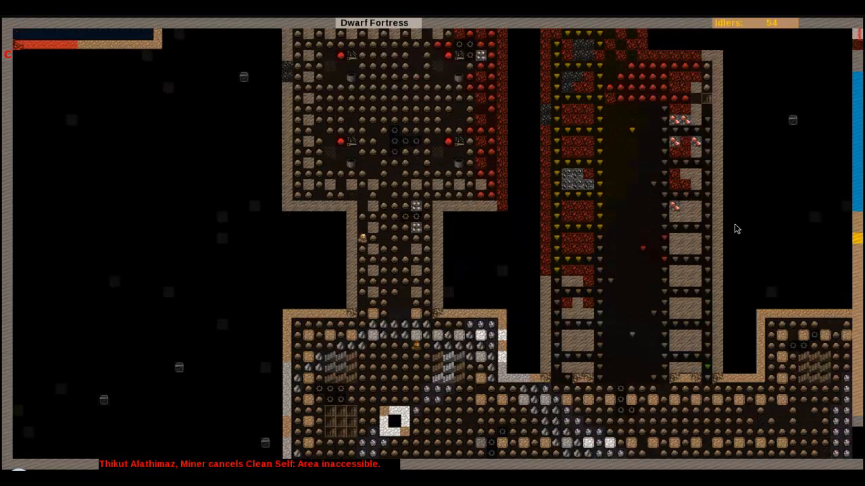
scroll("down", 3)
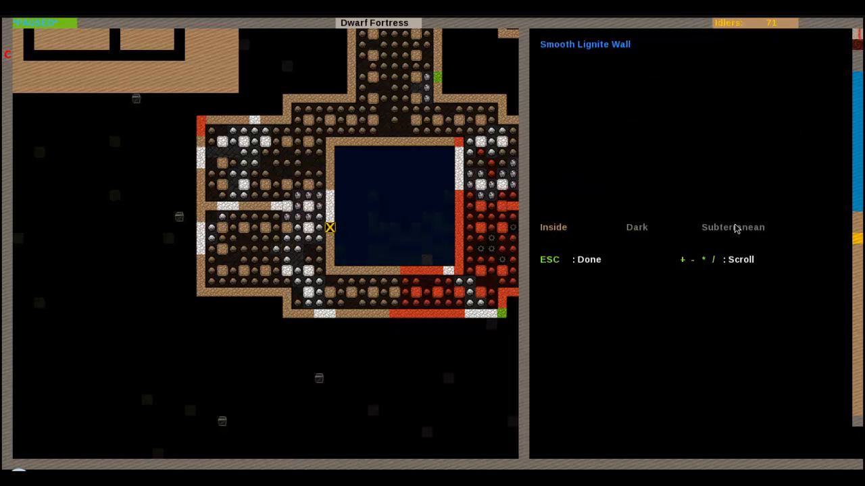
key("Escape")
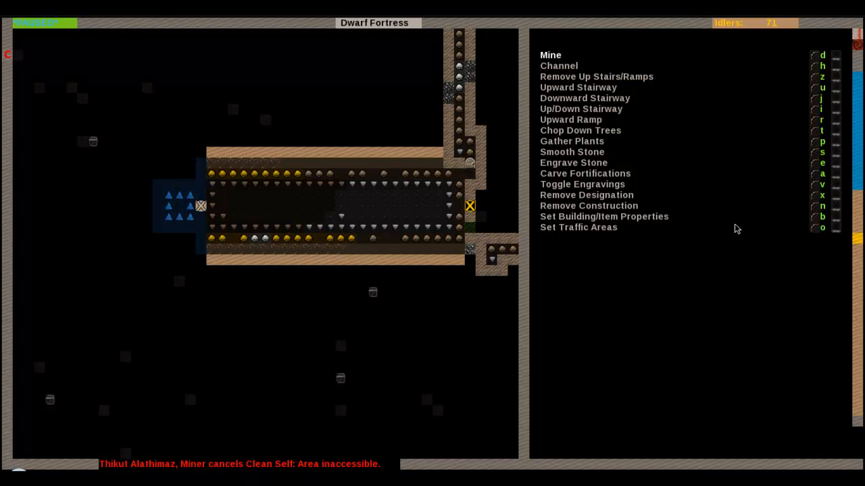
- Scroll right along the long chamber by the water while designation orders are shown
scroll("right", 3)
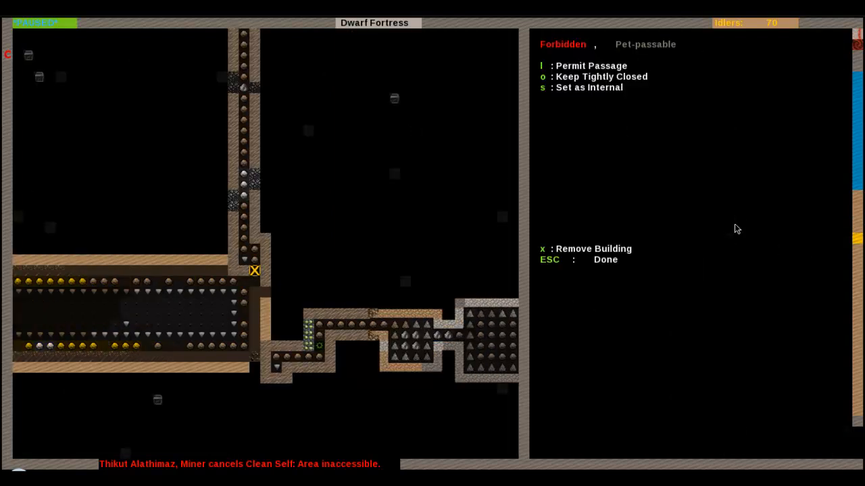
- Inspect the forbidden chamber-end door, then scroll over to the fully flooded square tank
key("l")
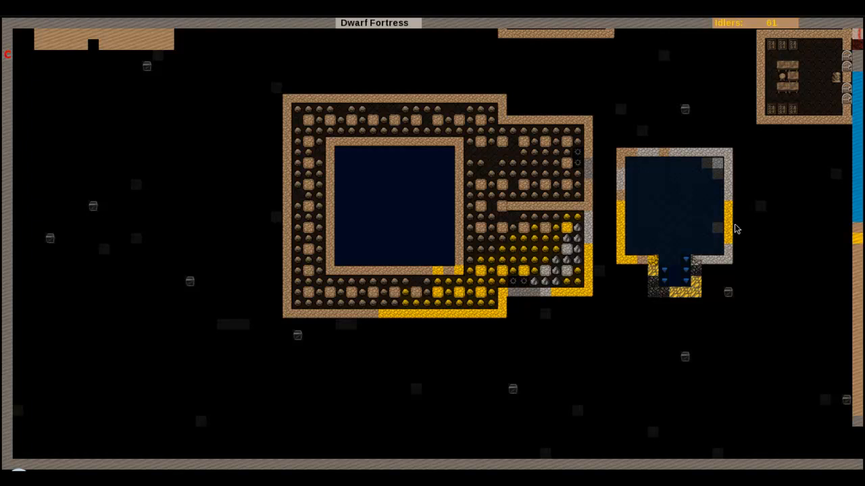
scroll("right", 3)
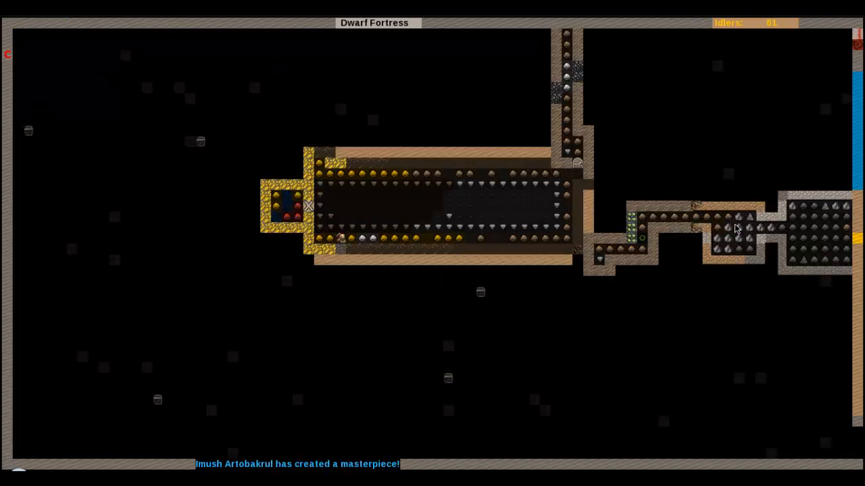
- Place siltstone walls around the flooded chute at the long chamber's west end
key("d")
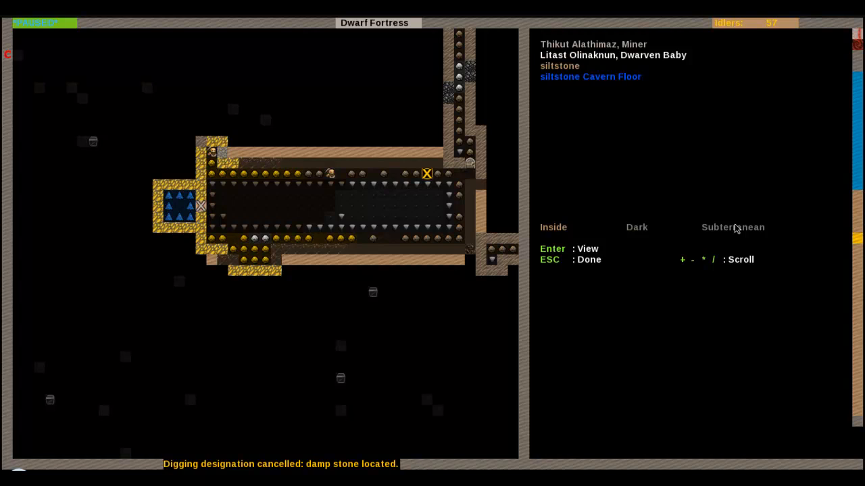
- Confirm more wall placements along the chamber's lower-left siltstone edge
key("Enter")
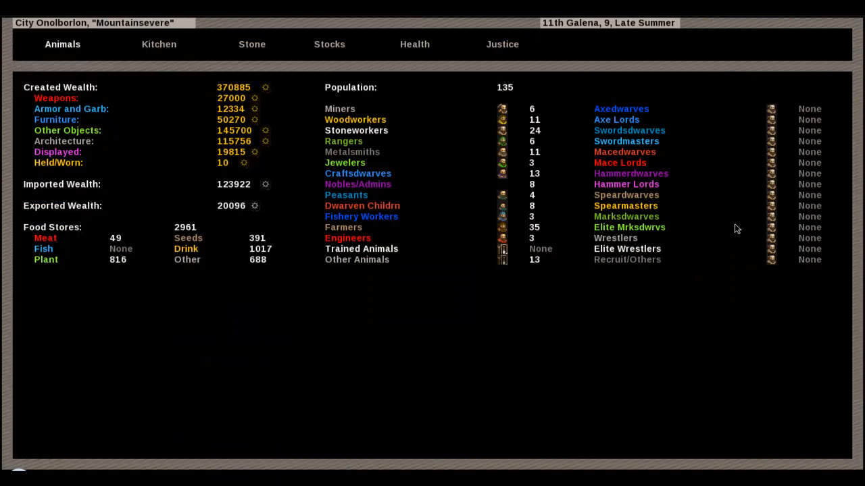
- Open the status screen showing 370,885 created wealth and a population of 135
left_click(329, 44)
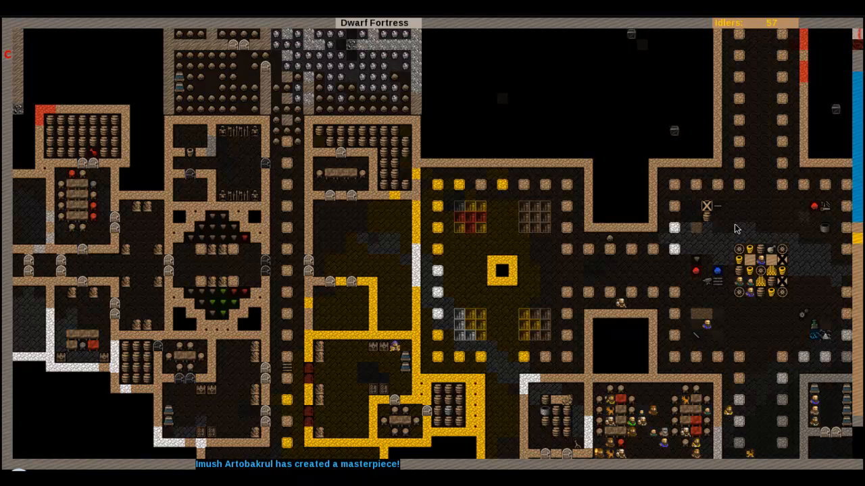
- Scroll to the siltstone lever in the upper T-shaped hall to show its task menu
scroll("down", 3)
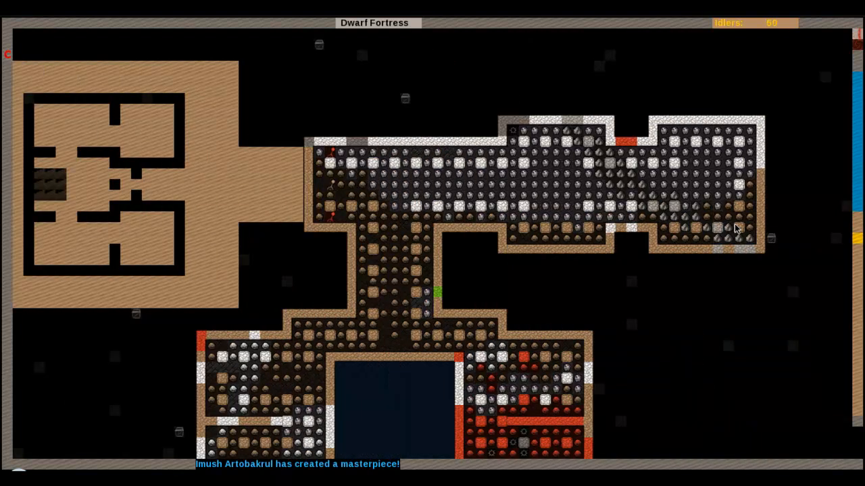
scroll("down", 3)
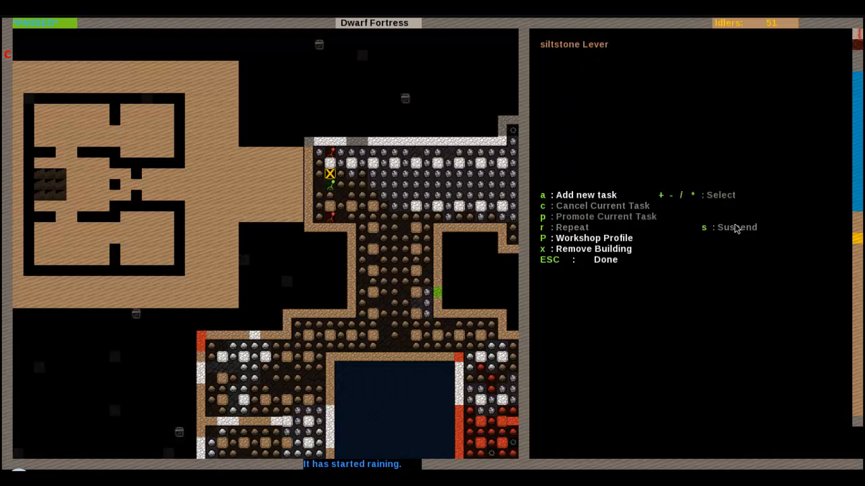
- Exit the options menu back to the fortress to view the suspended-wall announcements
key("Escape")
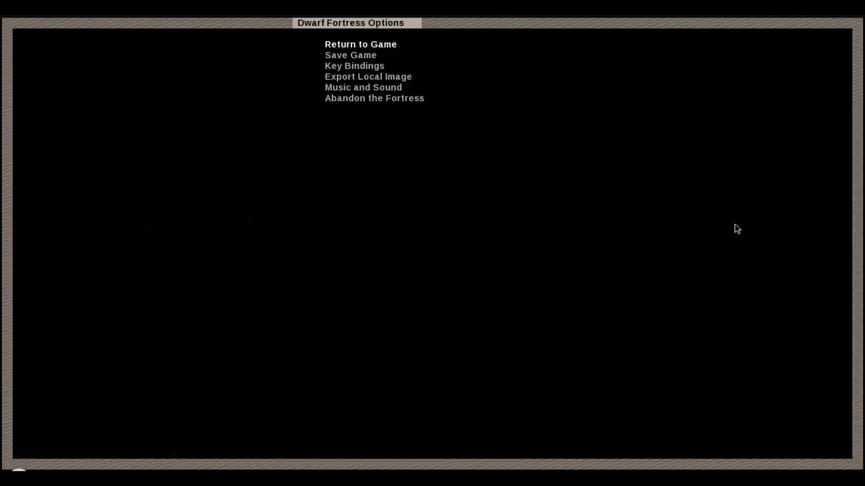
left_click(360, 44)
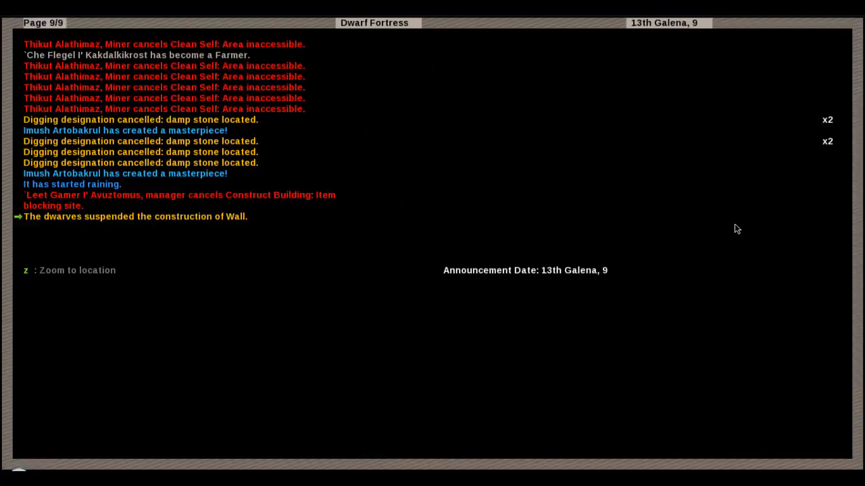
- Zoom to the suspended wall construction site in the long gold-edged hall
key("z")
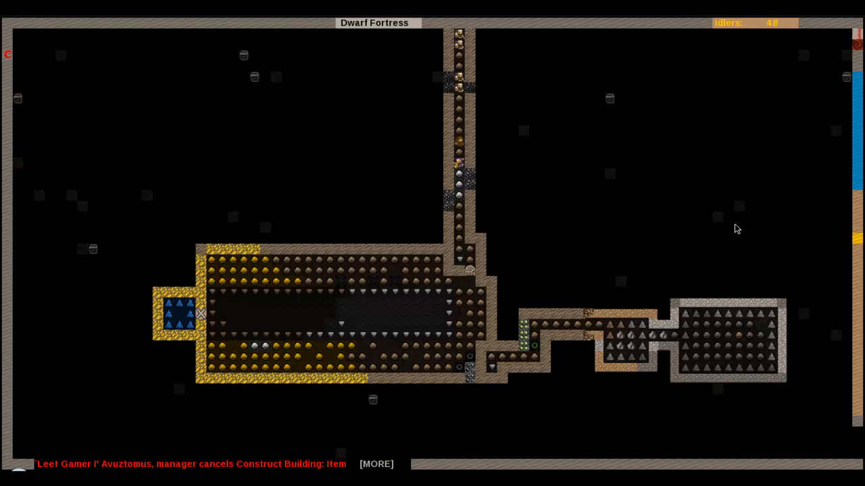
left_click(222, 292)
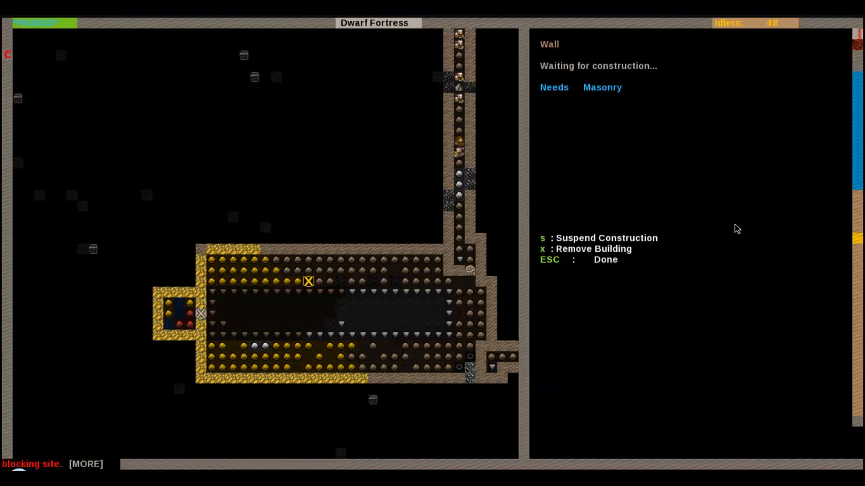
key("s")
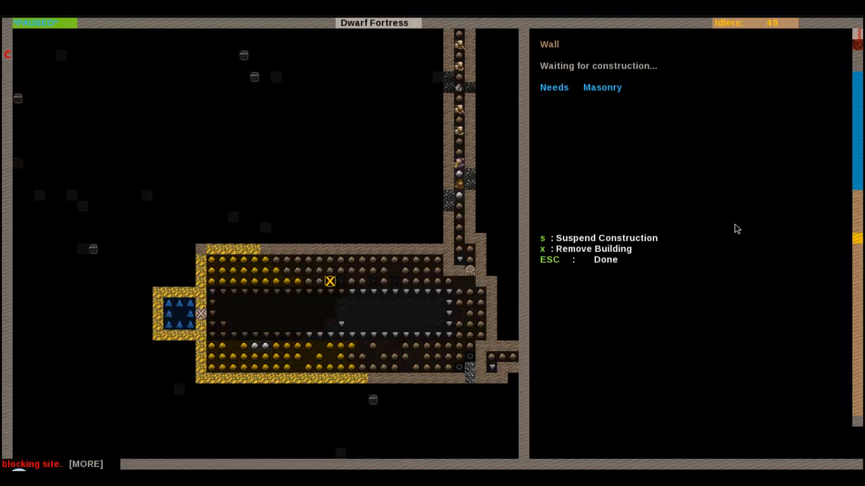
key("s")
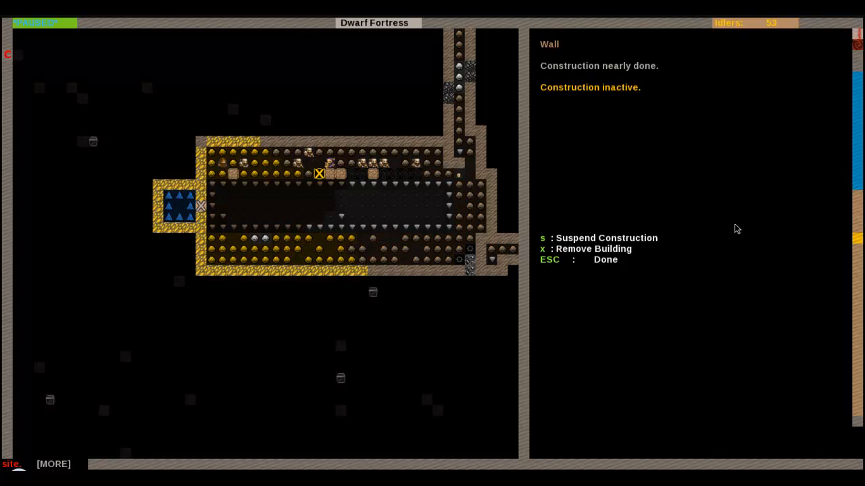
key("s")
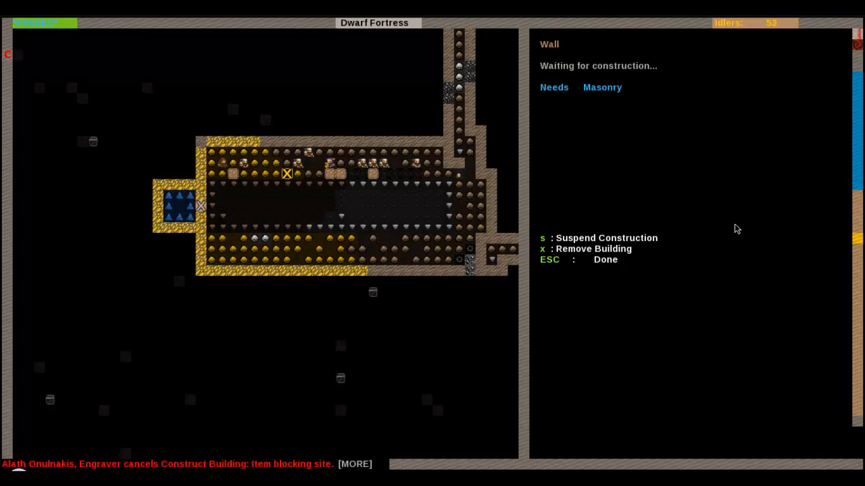
key("s")
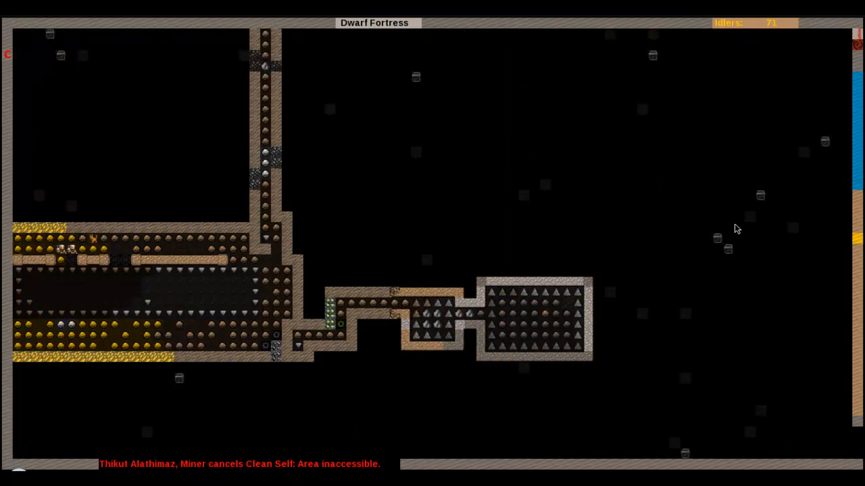
- Place three wall tiles along the chute room's upper row, listing siltstone materials
key("b")
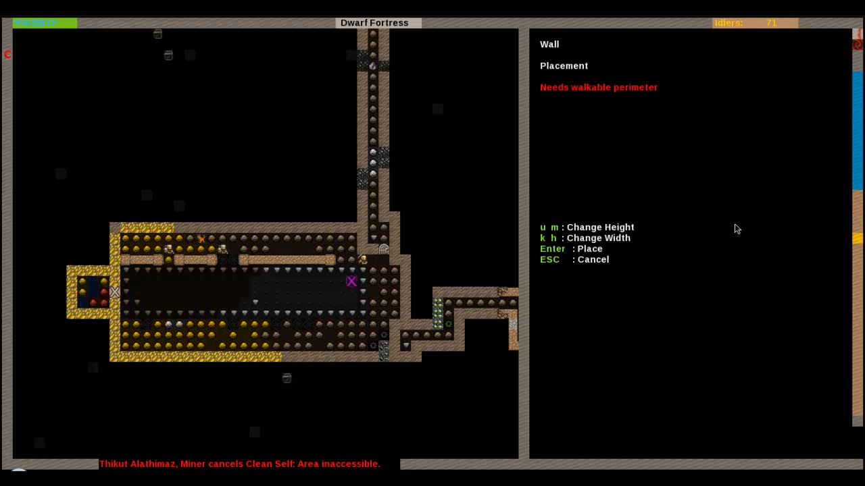
key("Enter")
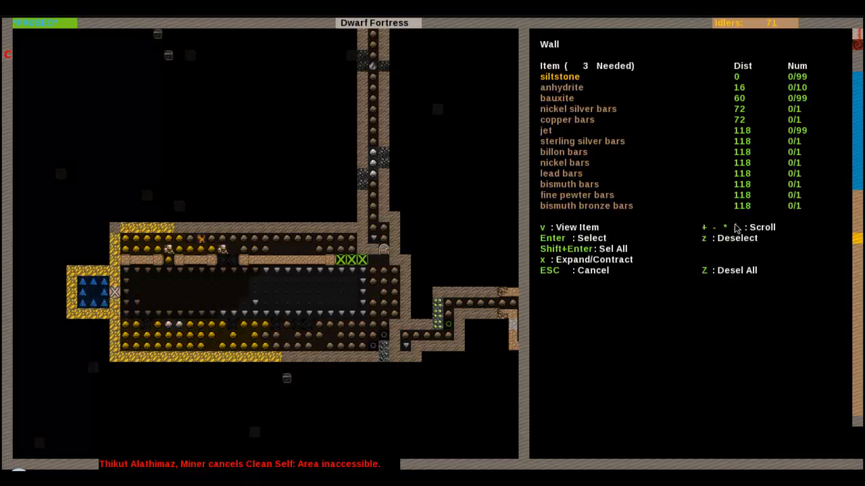